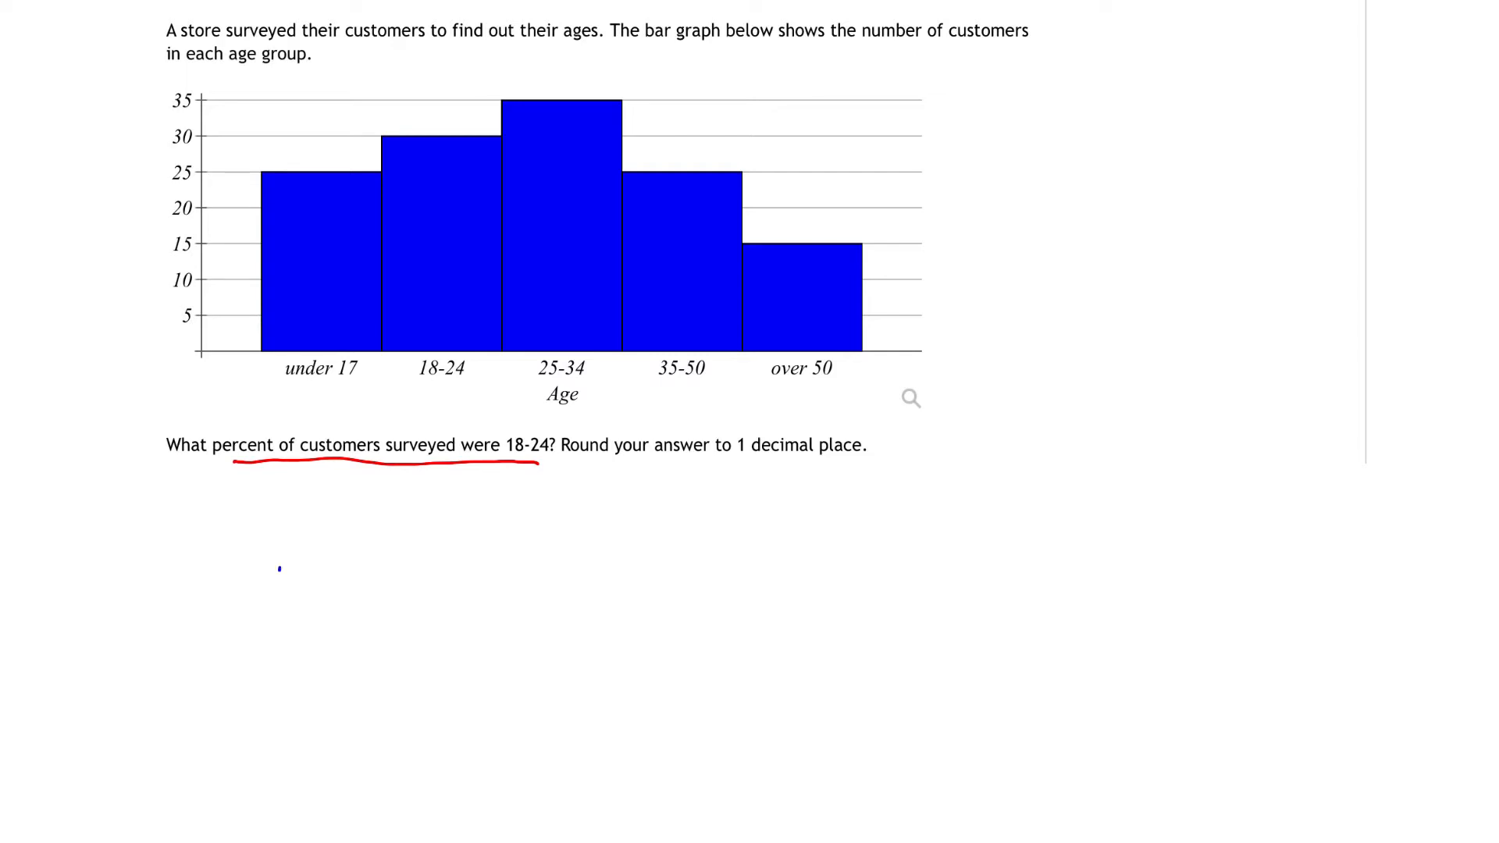
- Handwrite 'total # customers' as the fraction's denominator
text(totw)
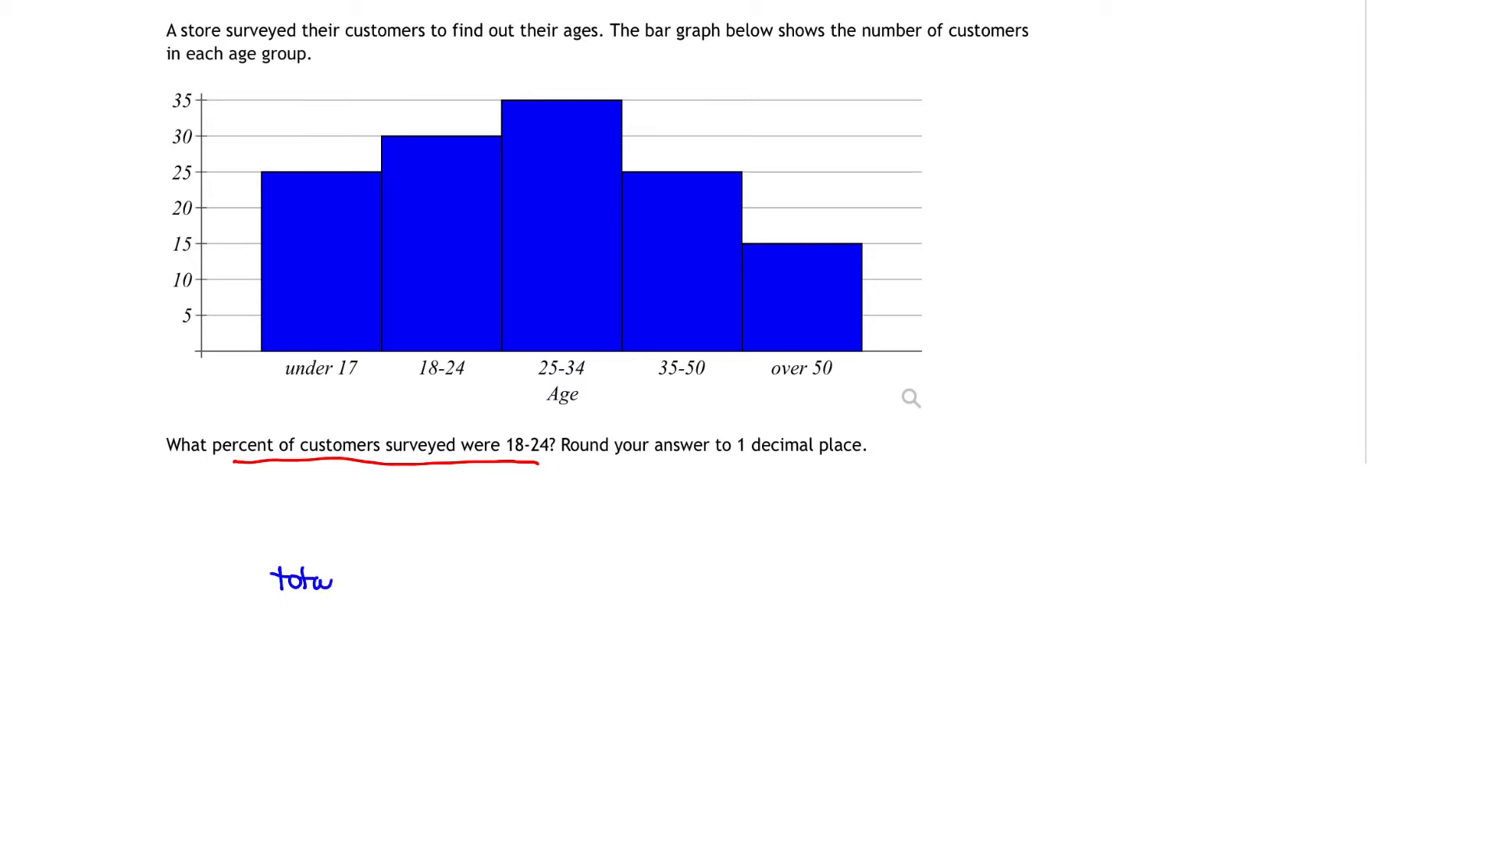
text(total # custo)
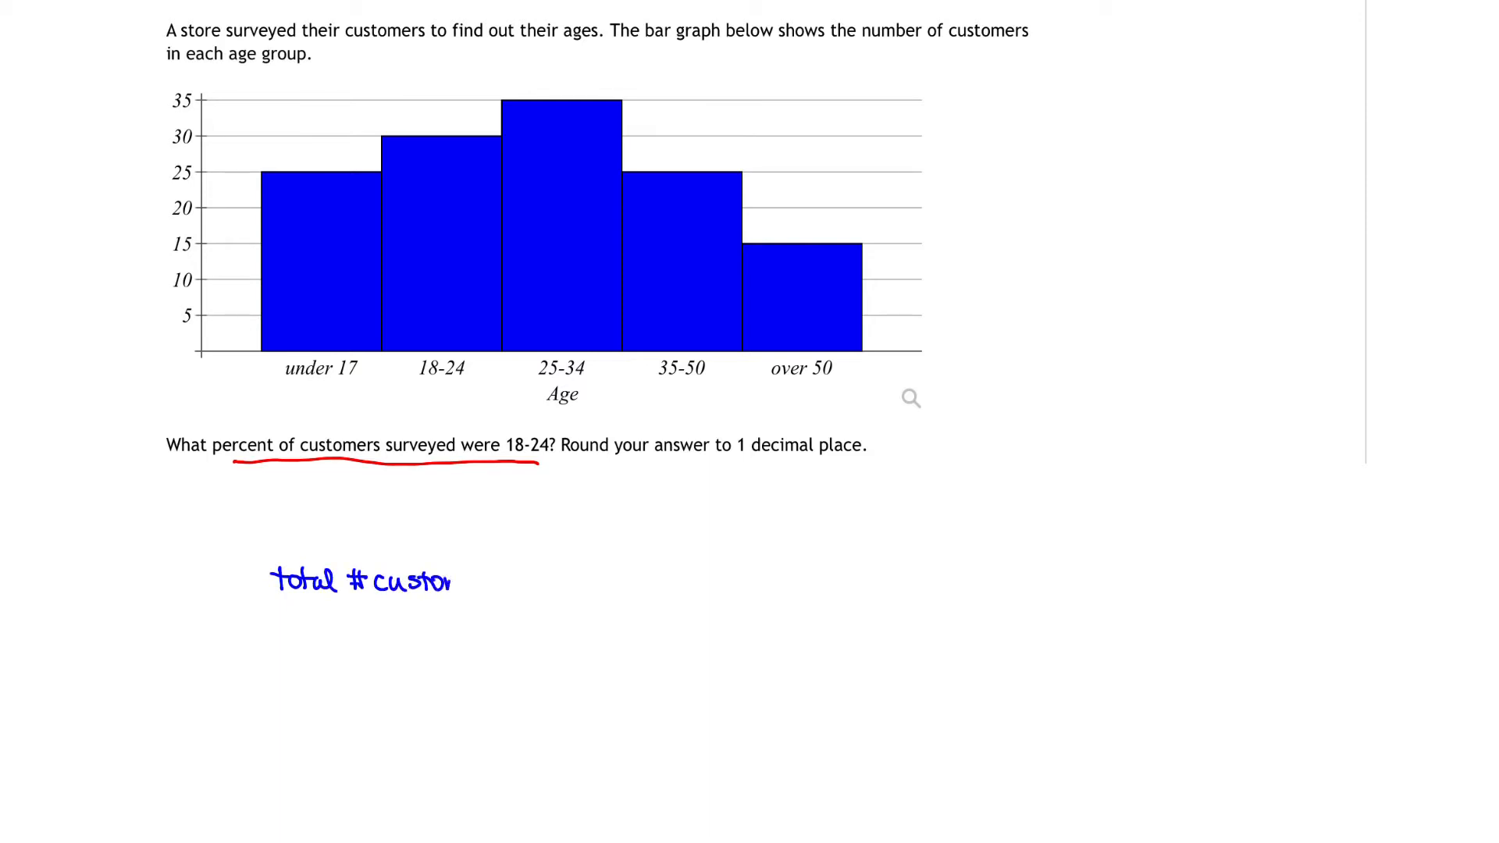
text(mers)
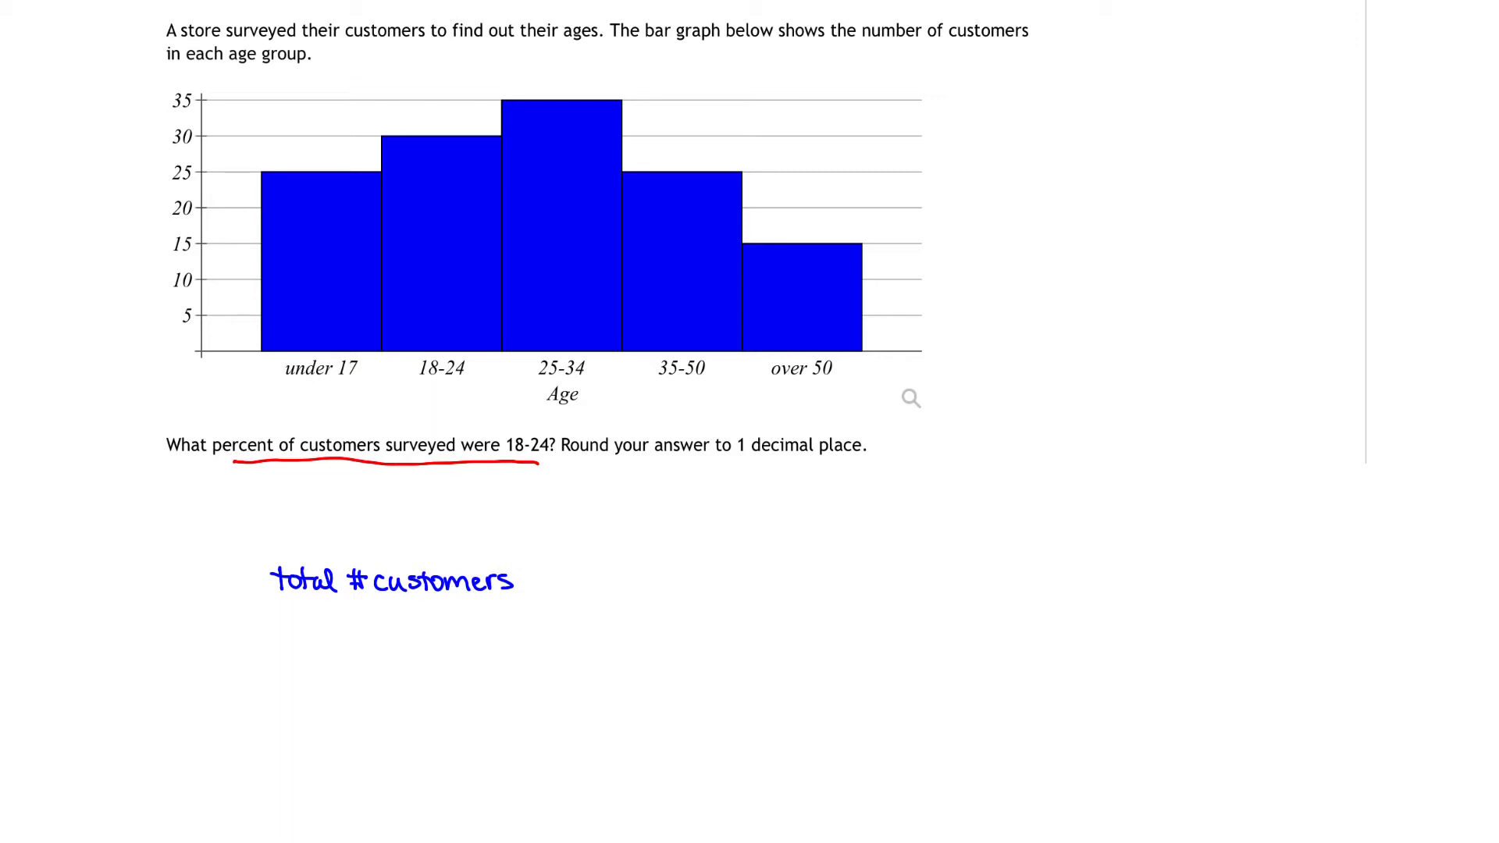
- Write '# customers 18-24' above it with a fraction bar, and mark the 18-24 bar top in red
click(280, 517)
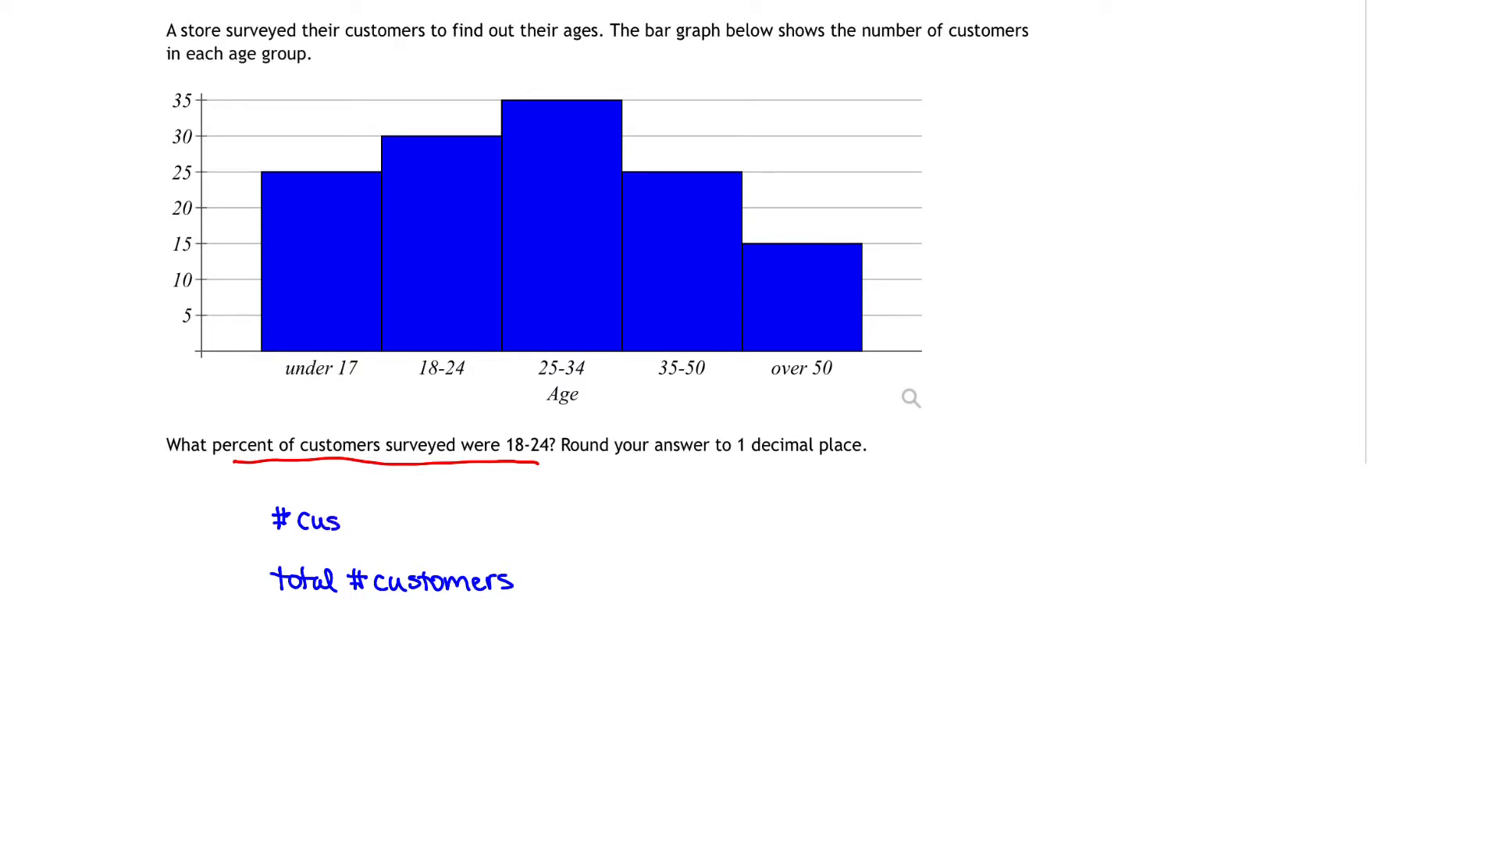
text(tomer)
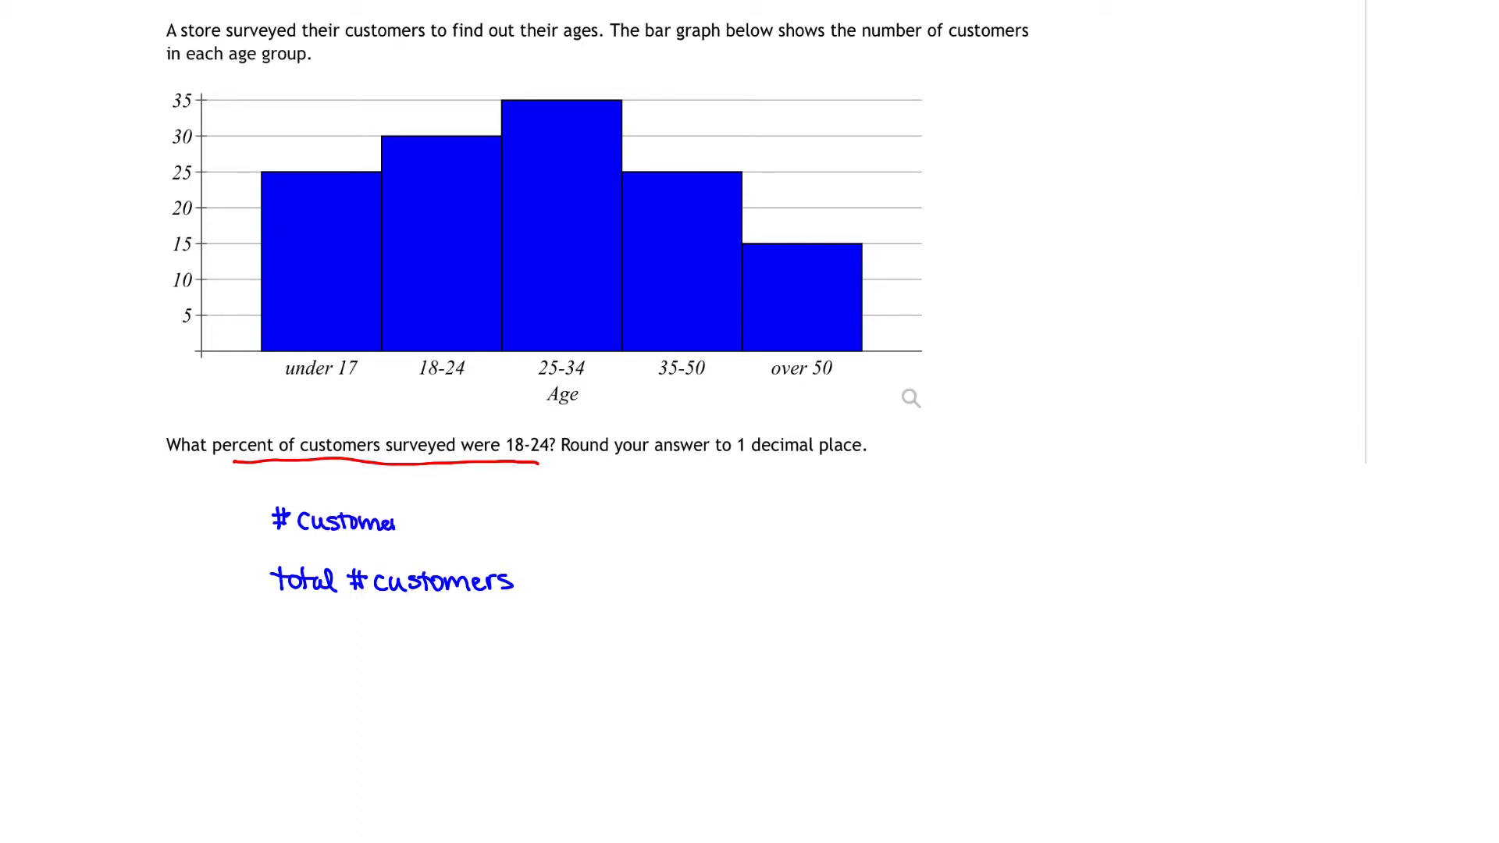
text(18)
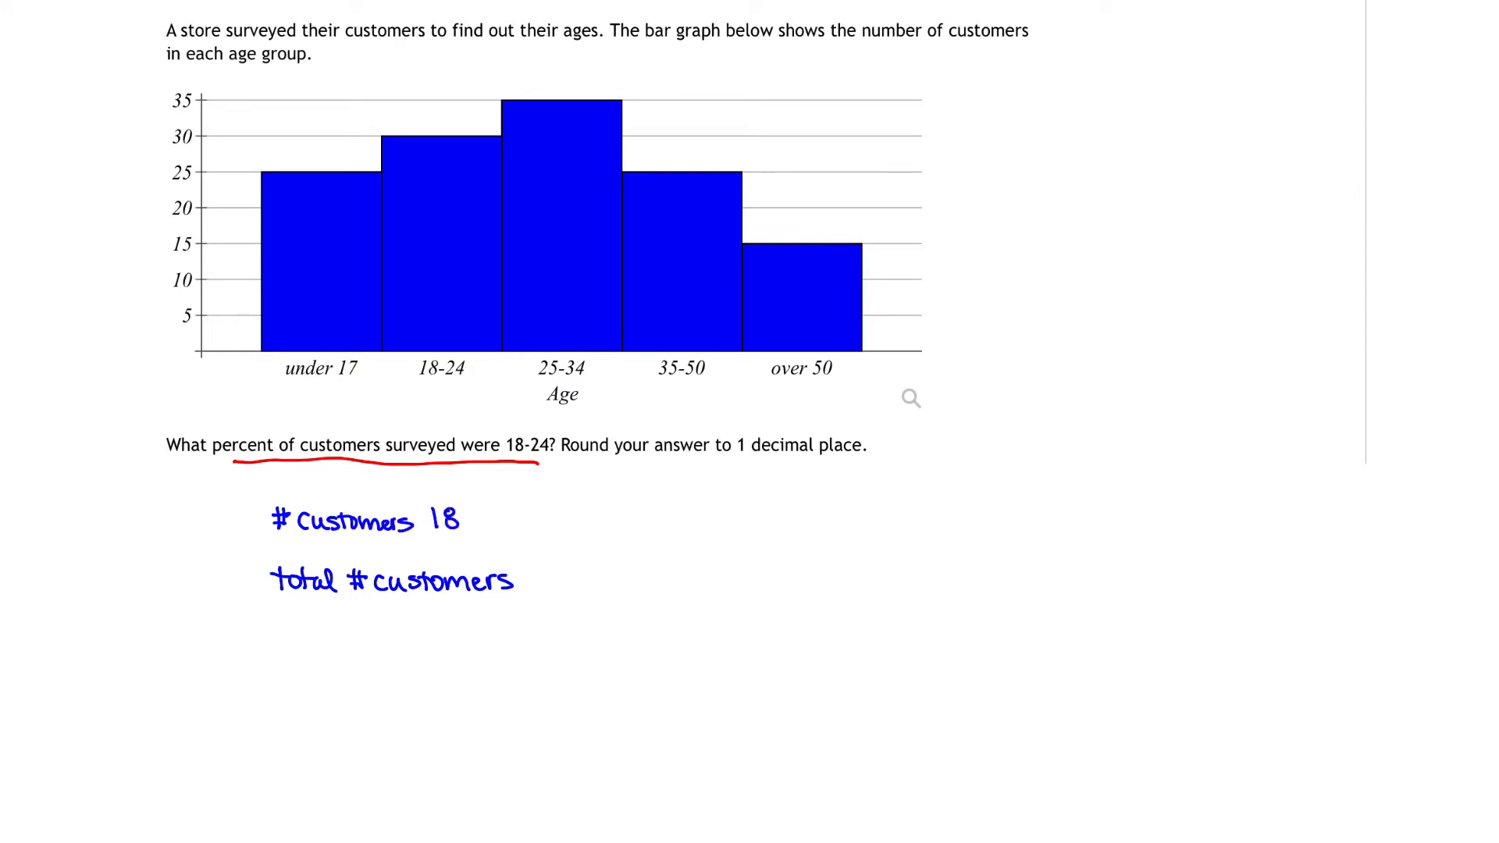
text(-24)
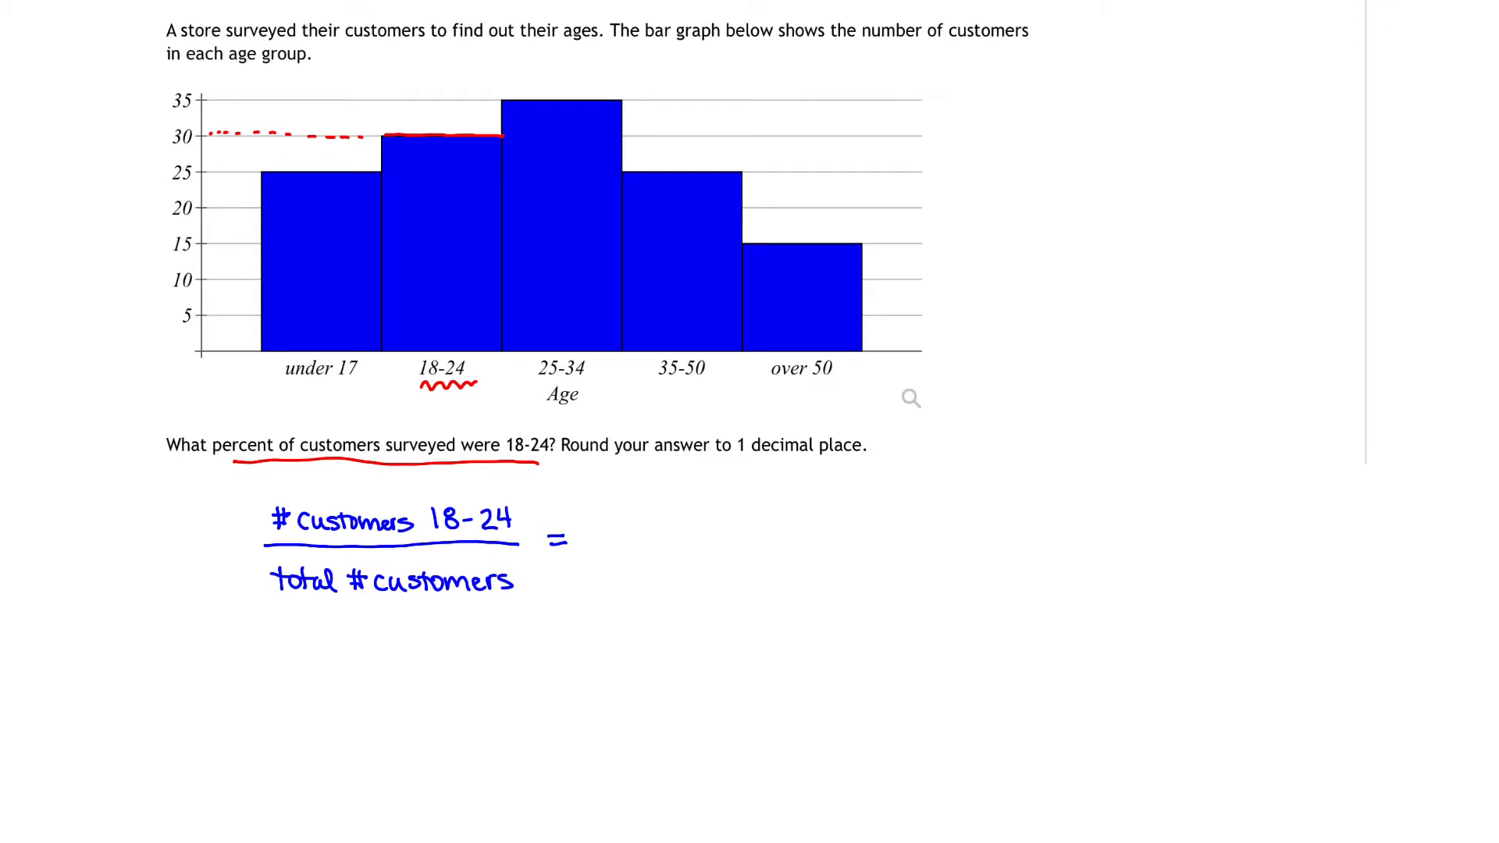
- Circle 30 on the vertical axis in red and write 30 as the numerator after the equals sign
drag(192, 120, 177, 153)
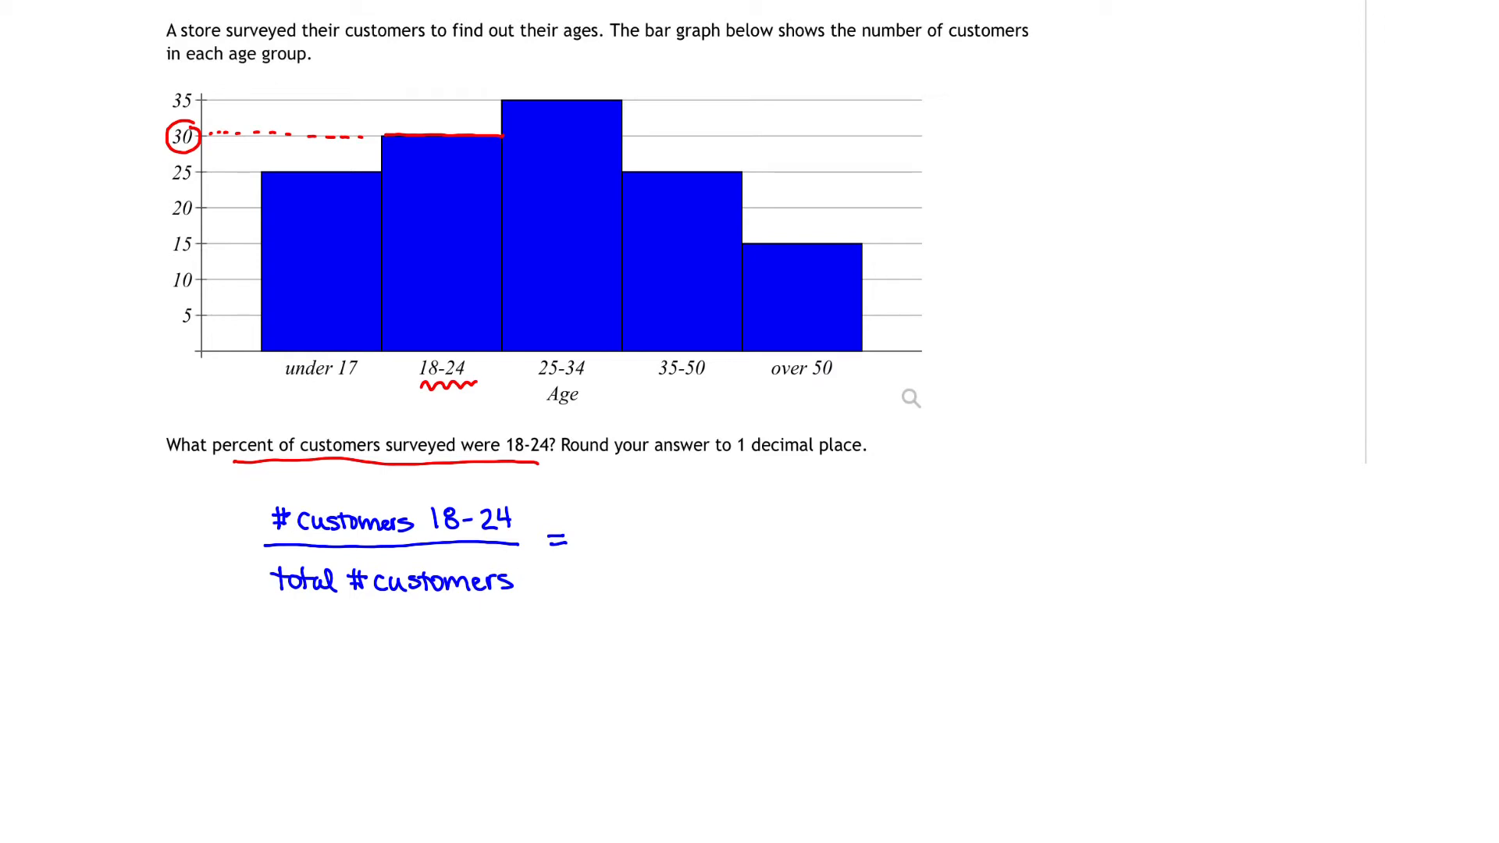
text(30)
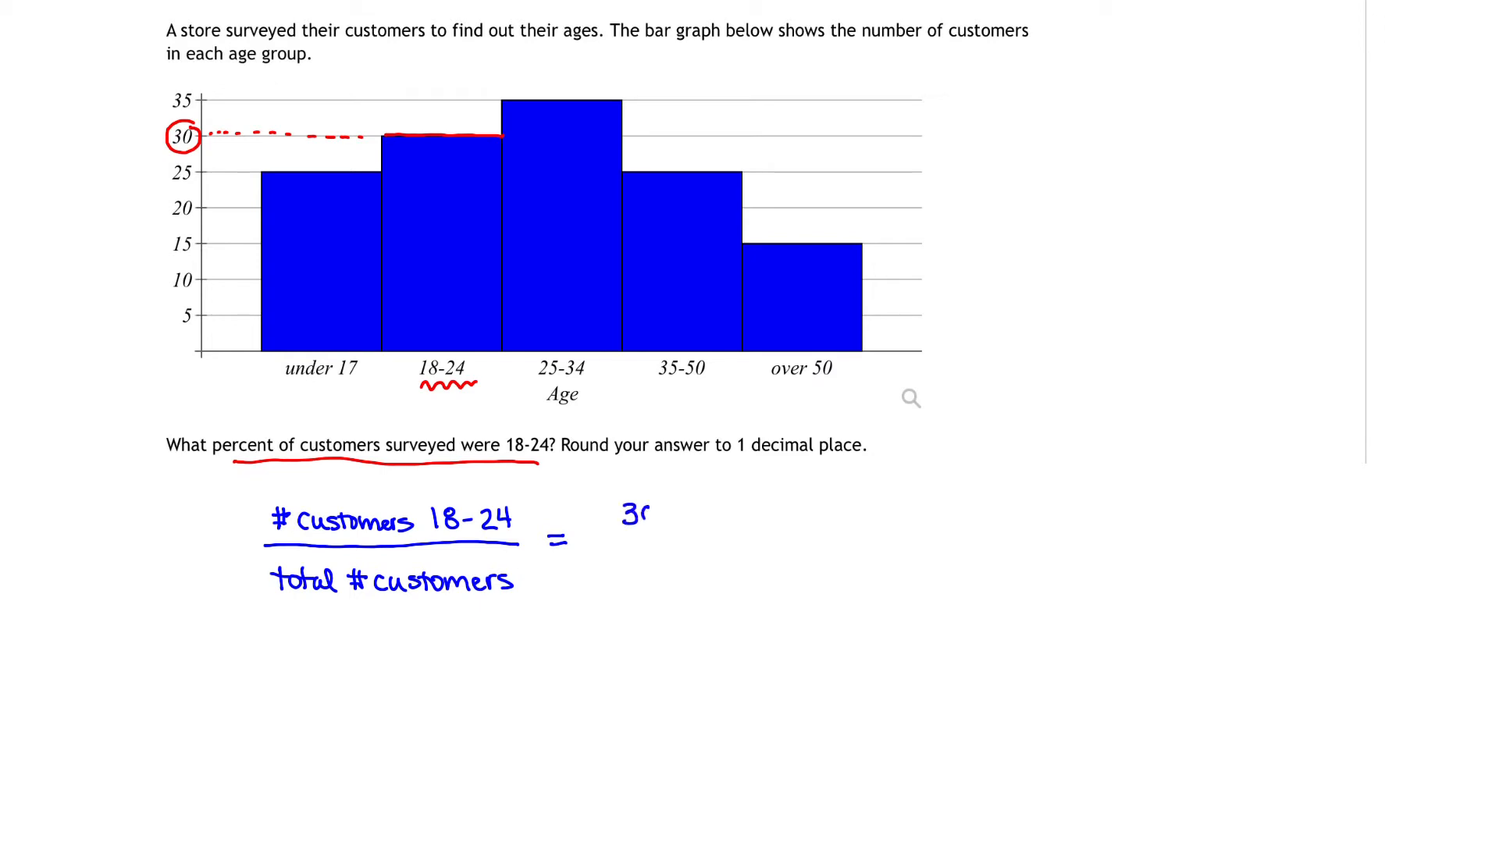
text(30)
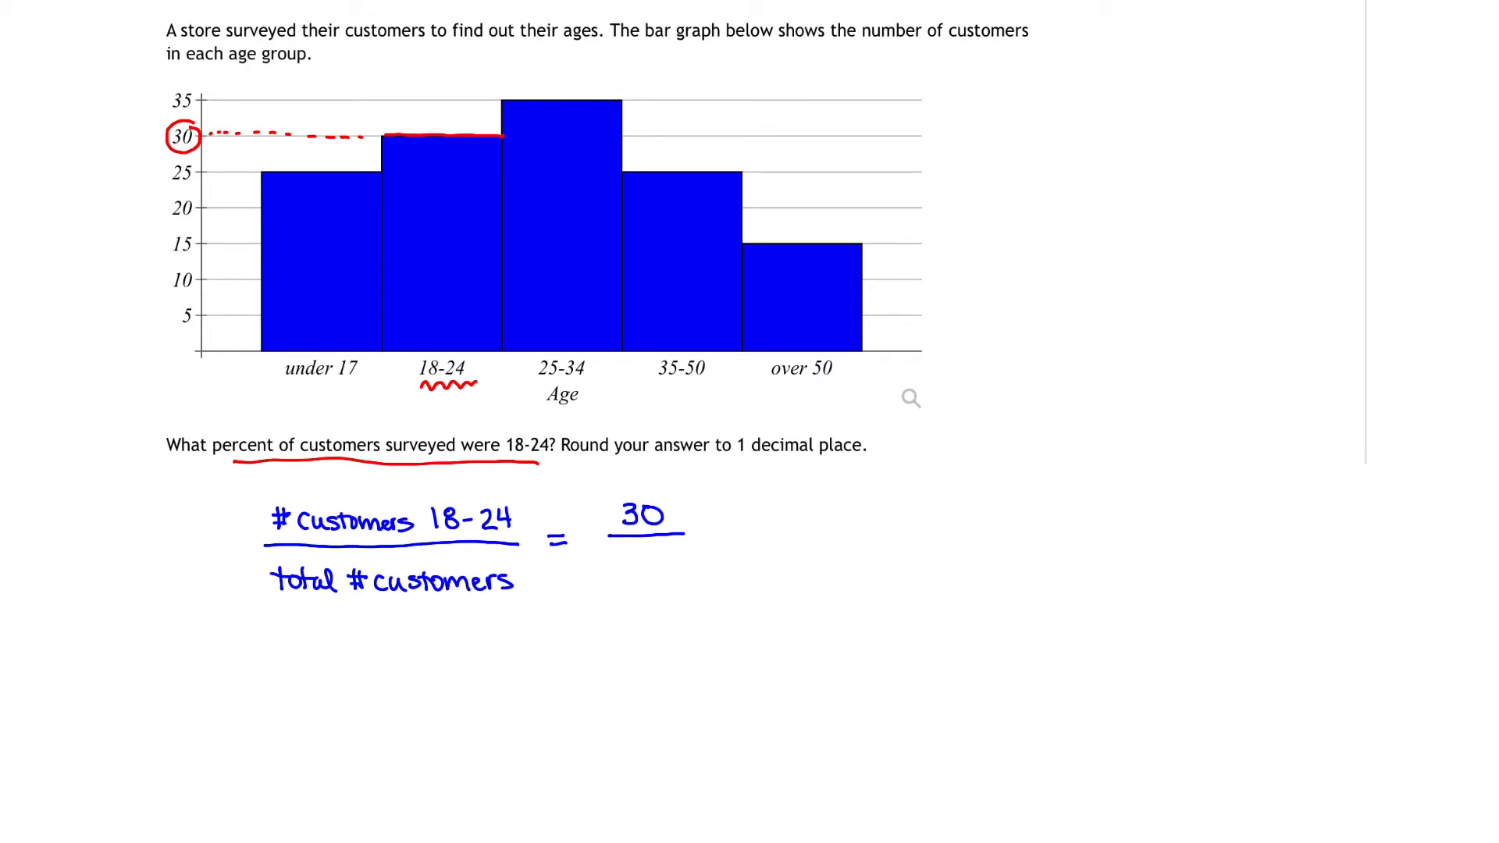
text(30)
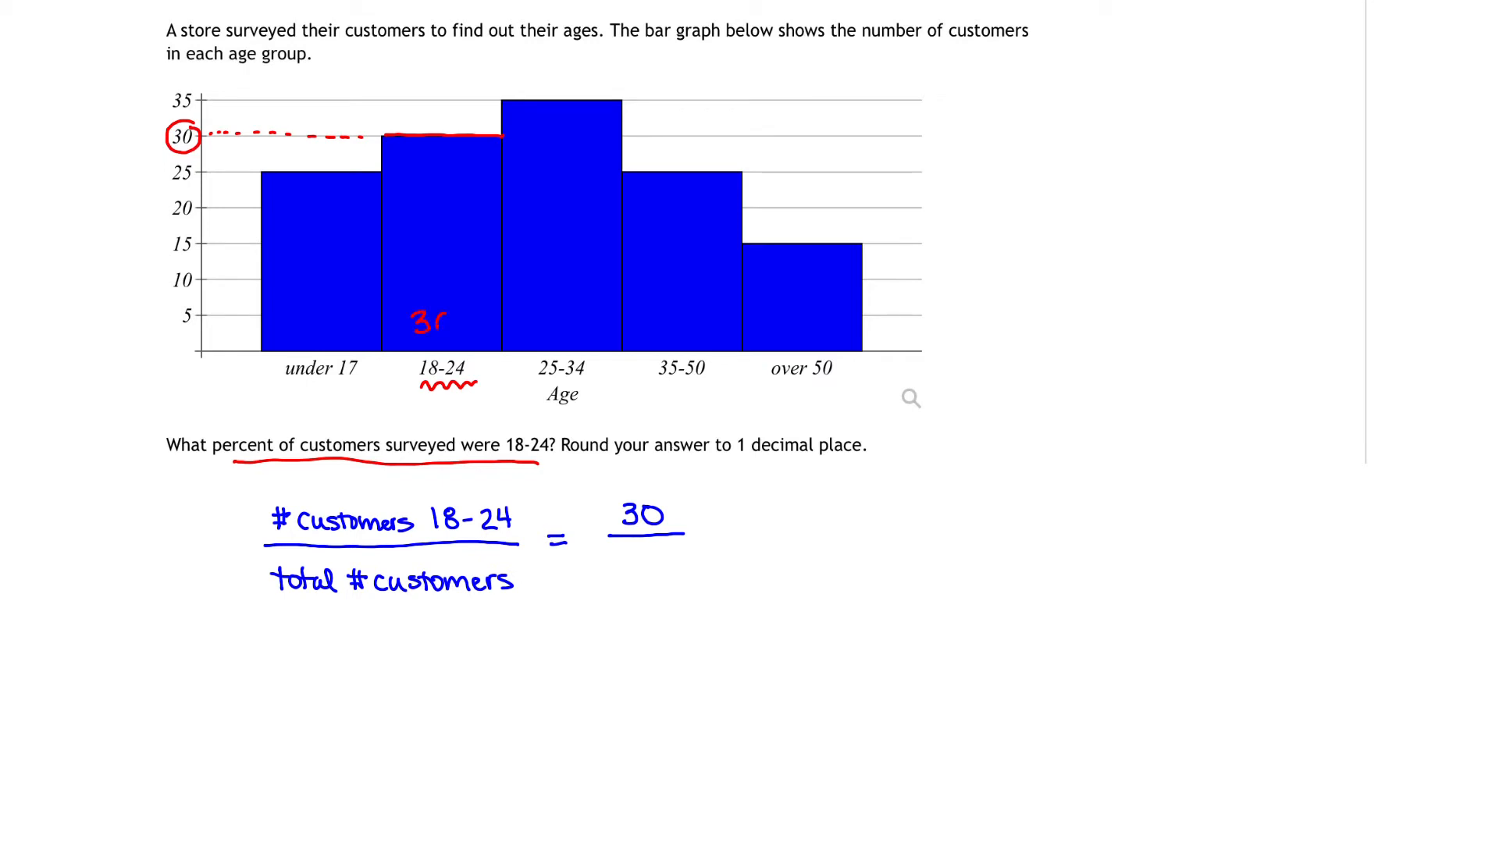
- Write 25, 30, 35, 25 and 15 inside the bars and draw a blue arrow beside them
text(30)
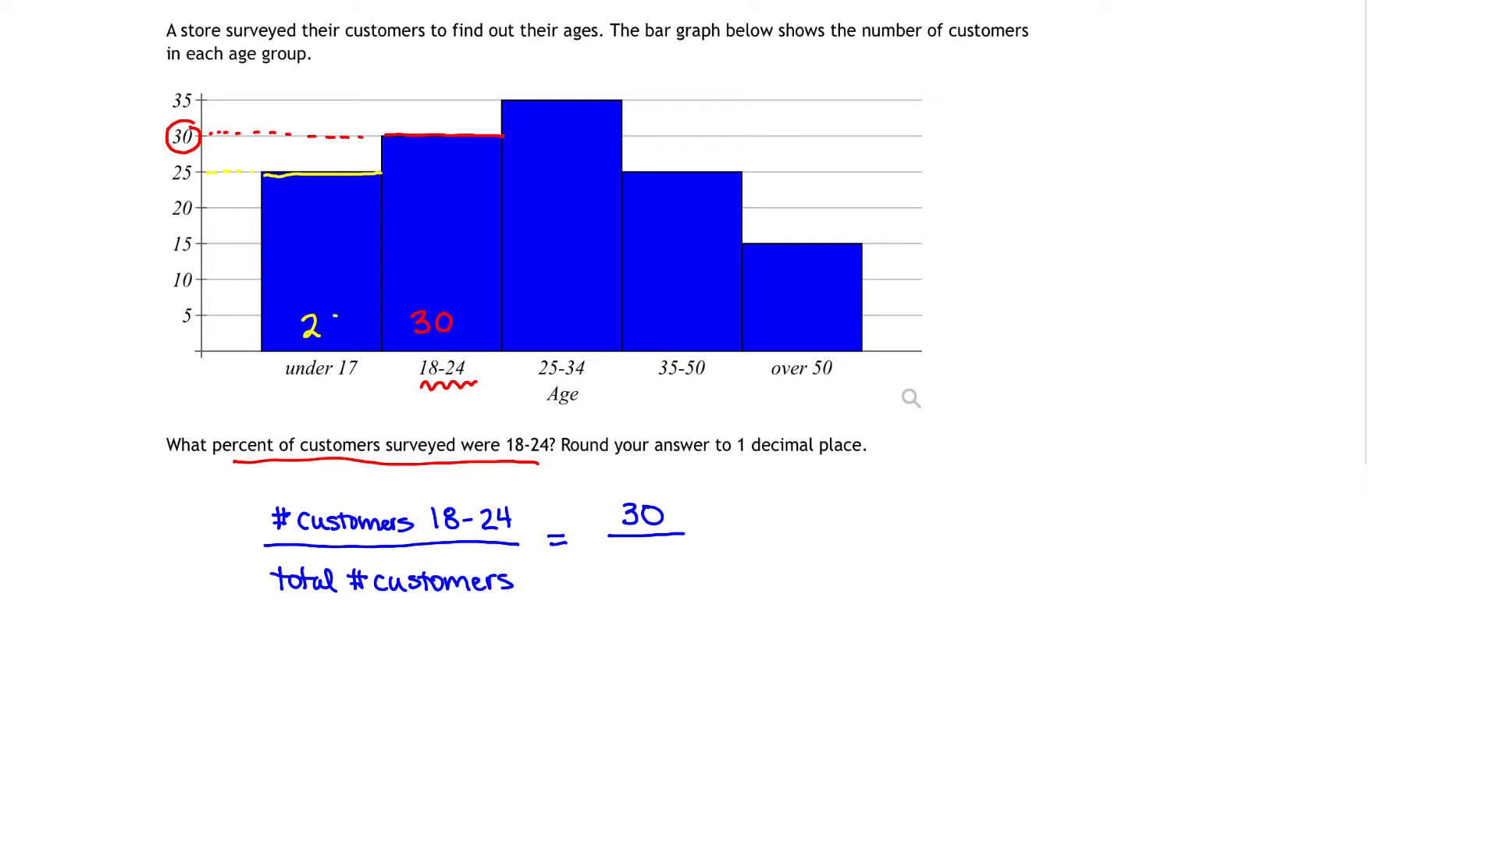
text(5)
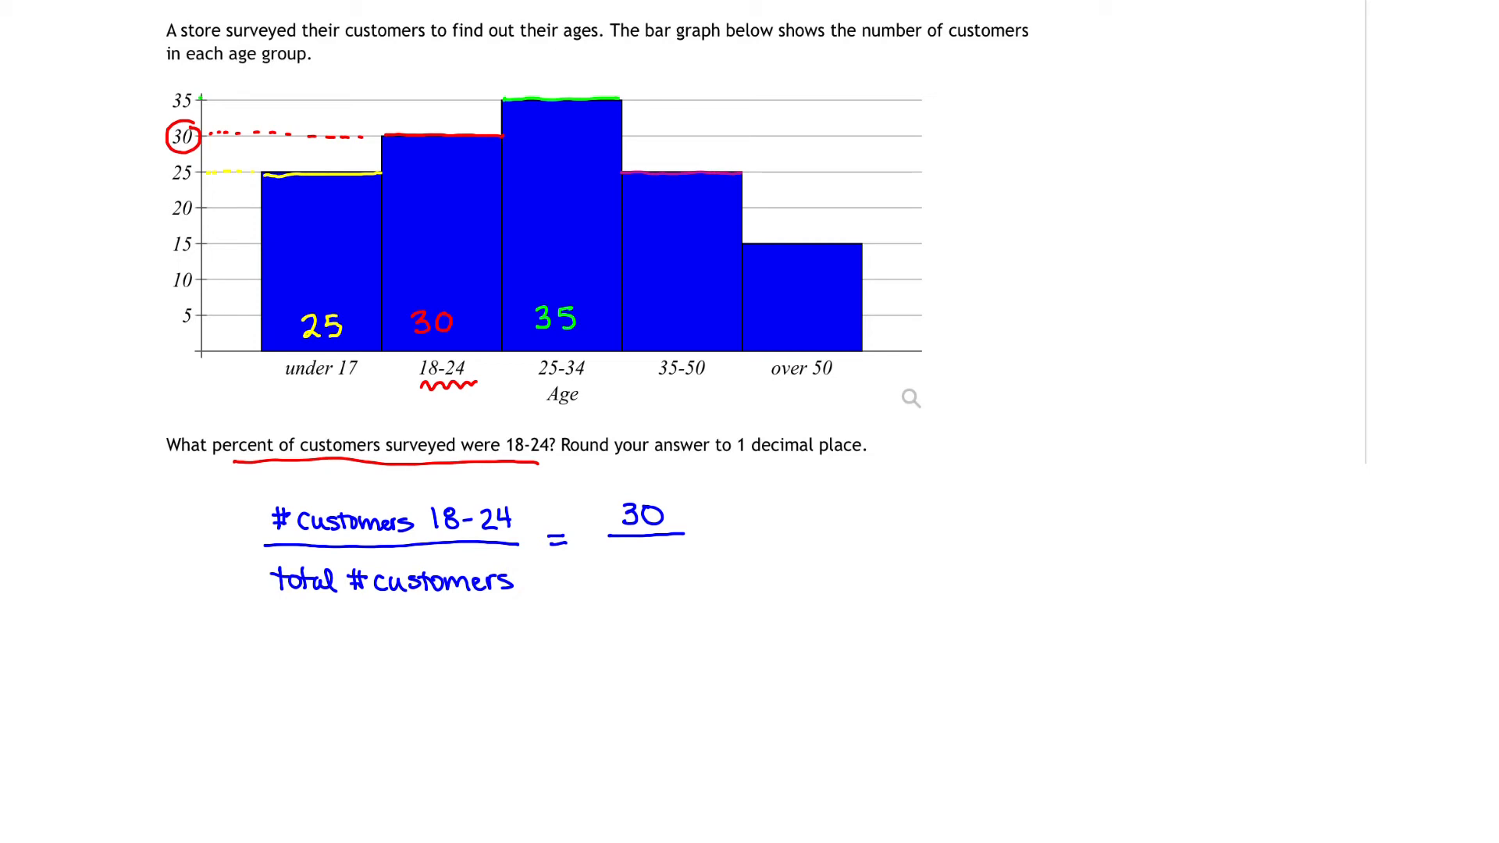
text(2)
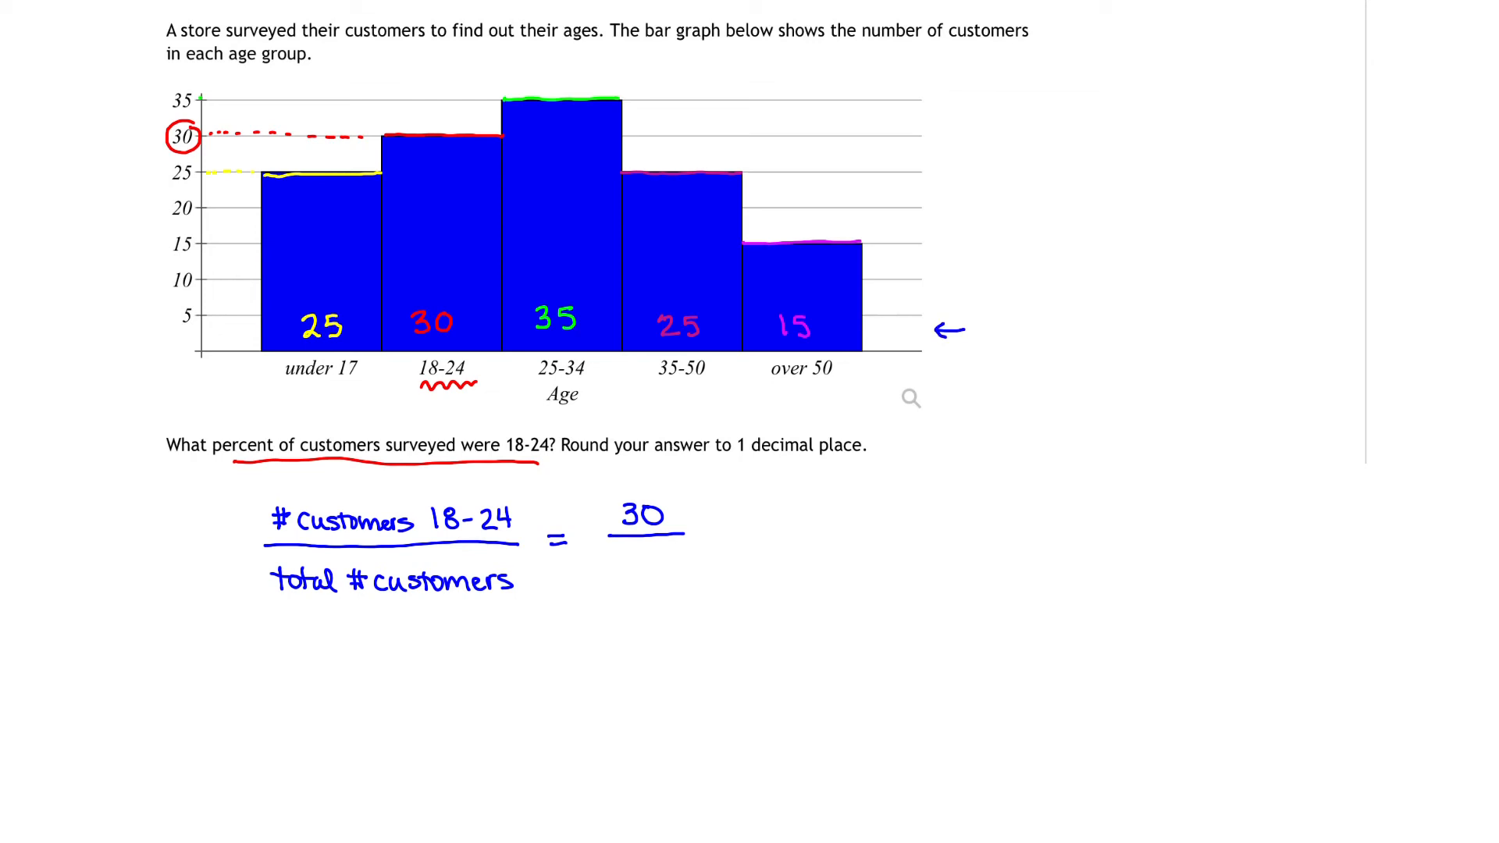
- Label the sum area 'total customers' beside the graph
text(tot)
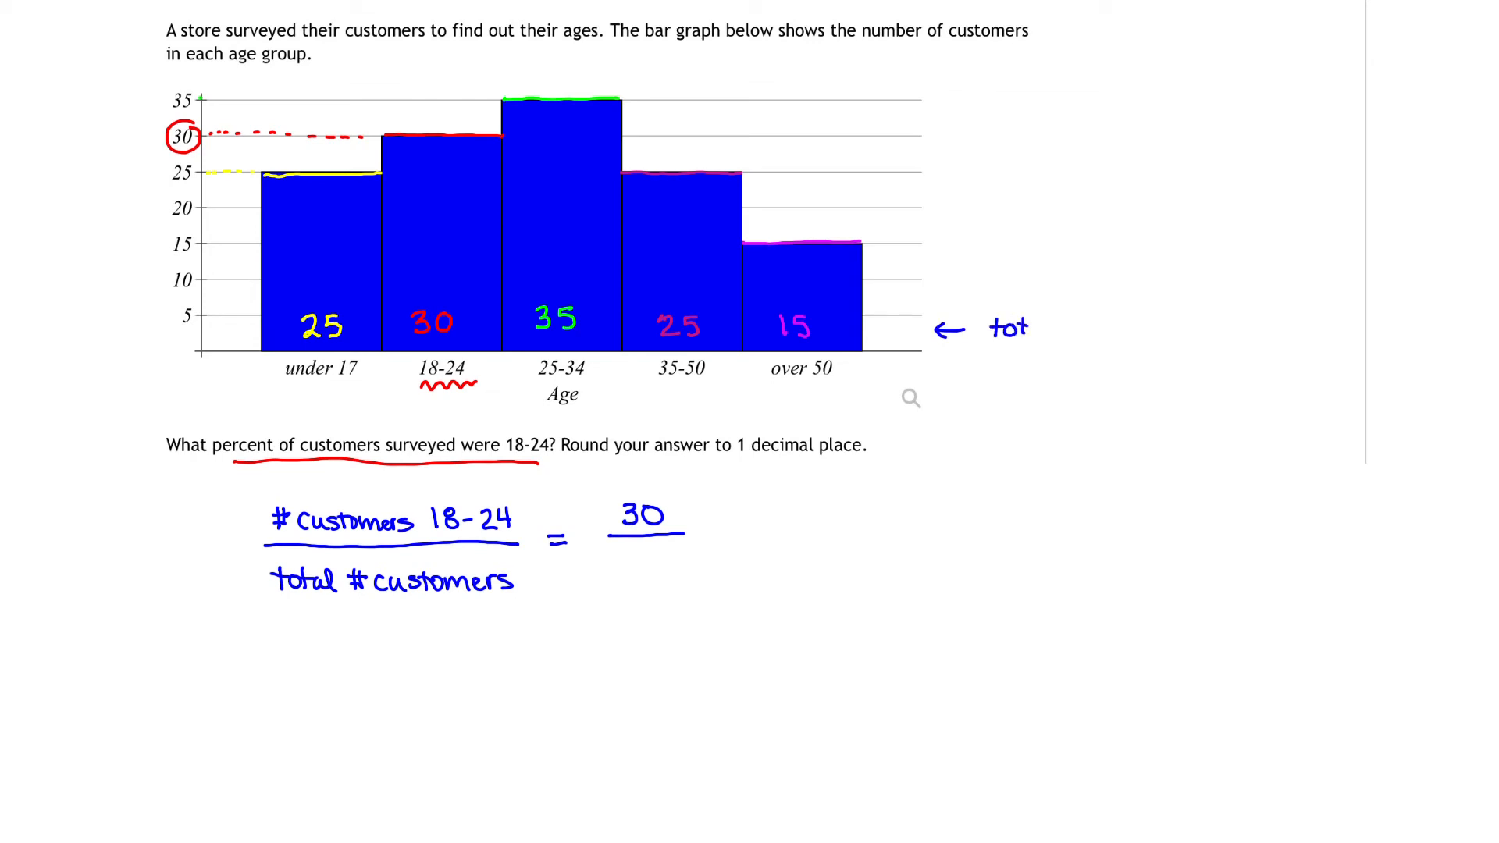
text(al)
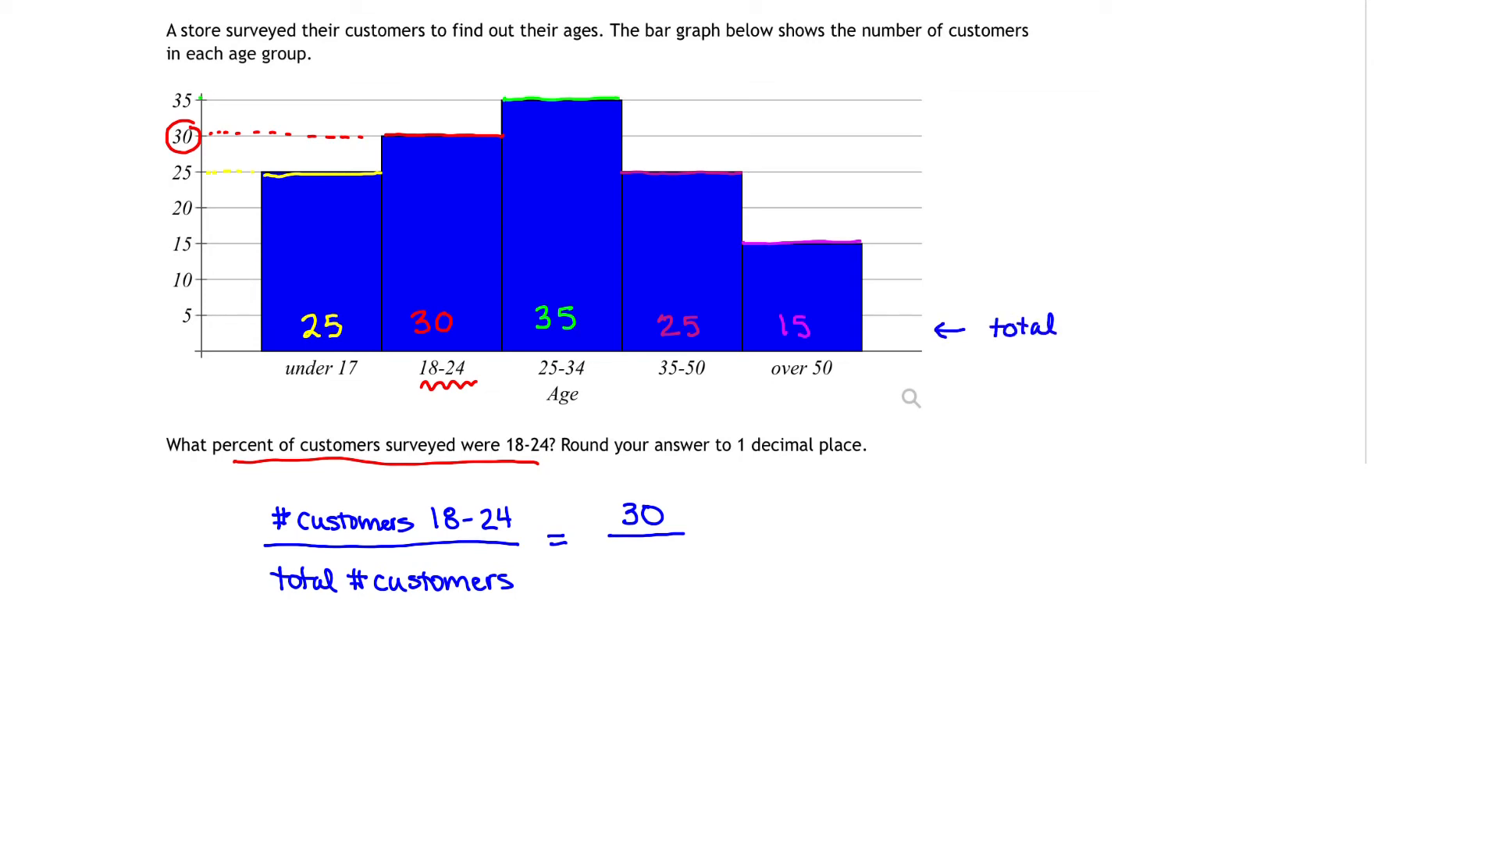
text(custome)
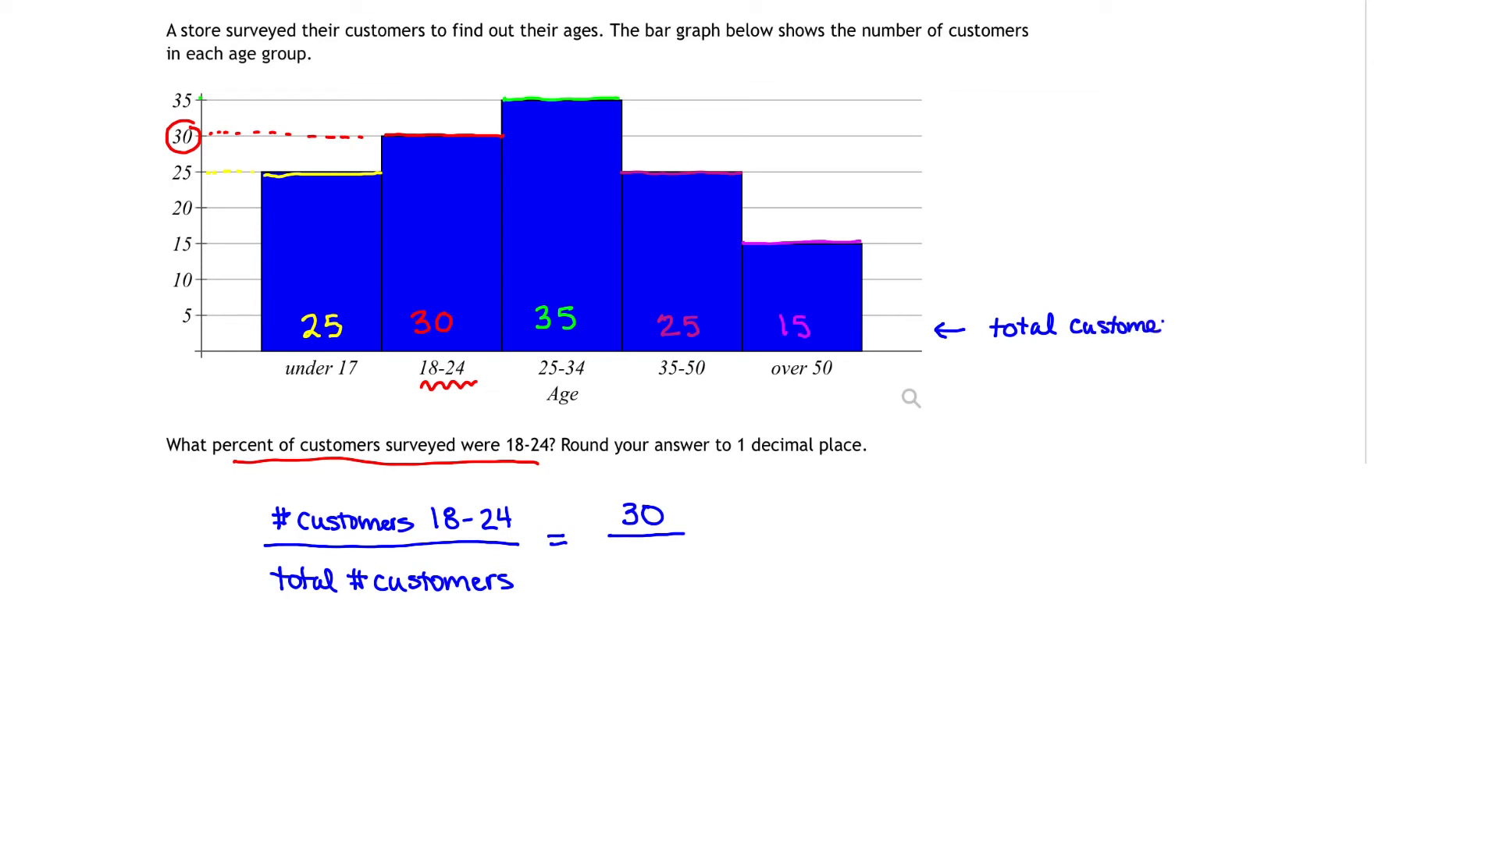
text(s)
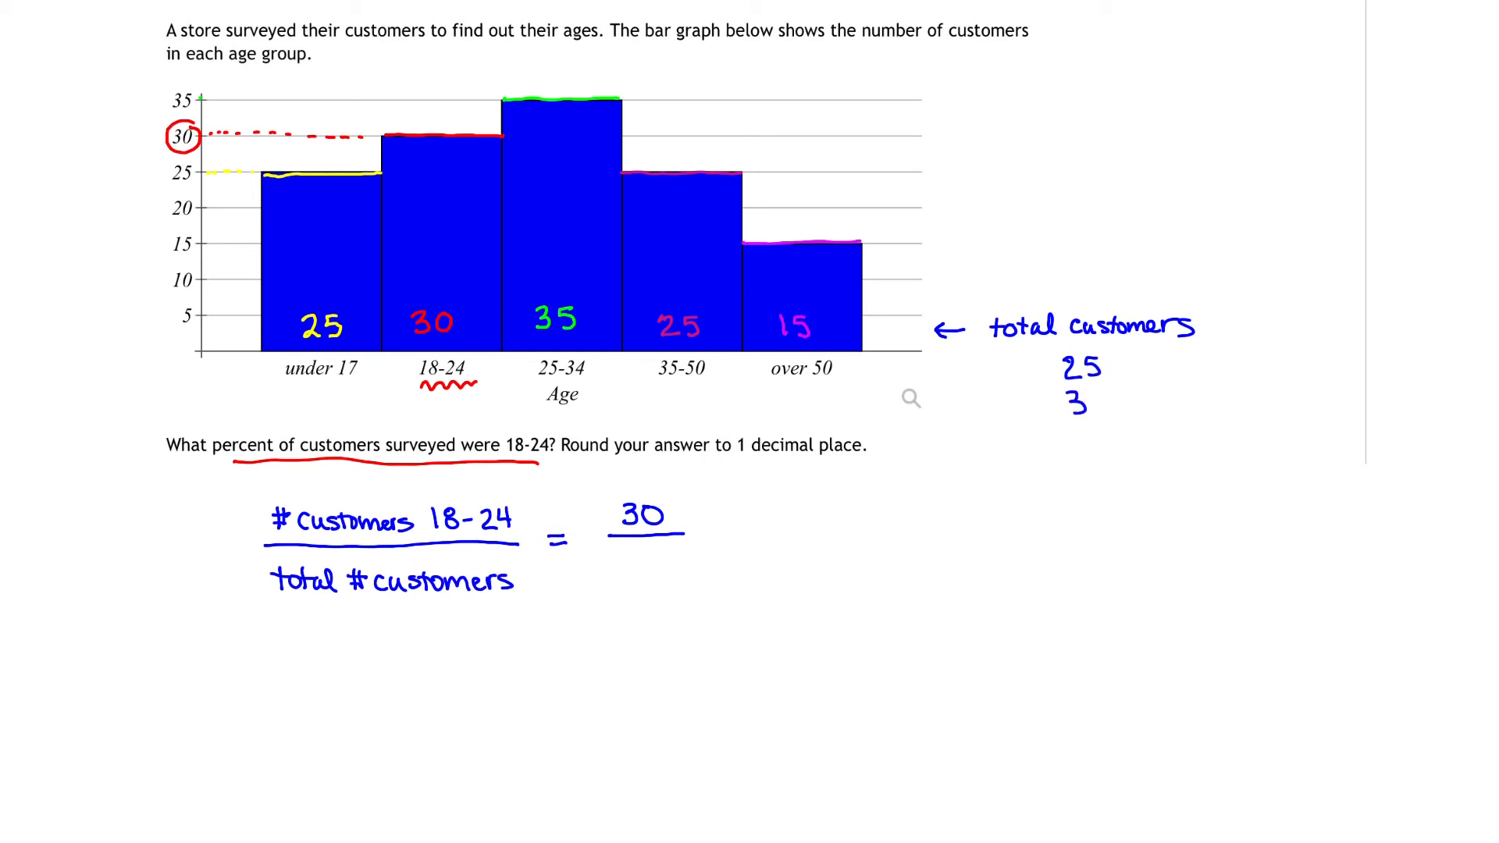
- Sum 25+30+35+25+15 = 130, circle it, and write 130 as the denominator
text(30)
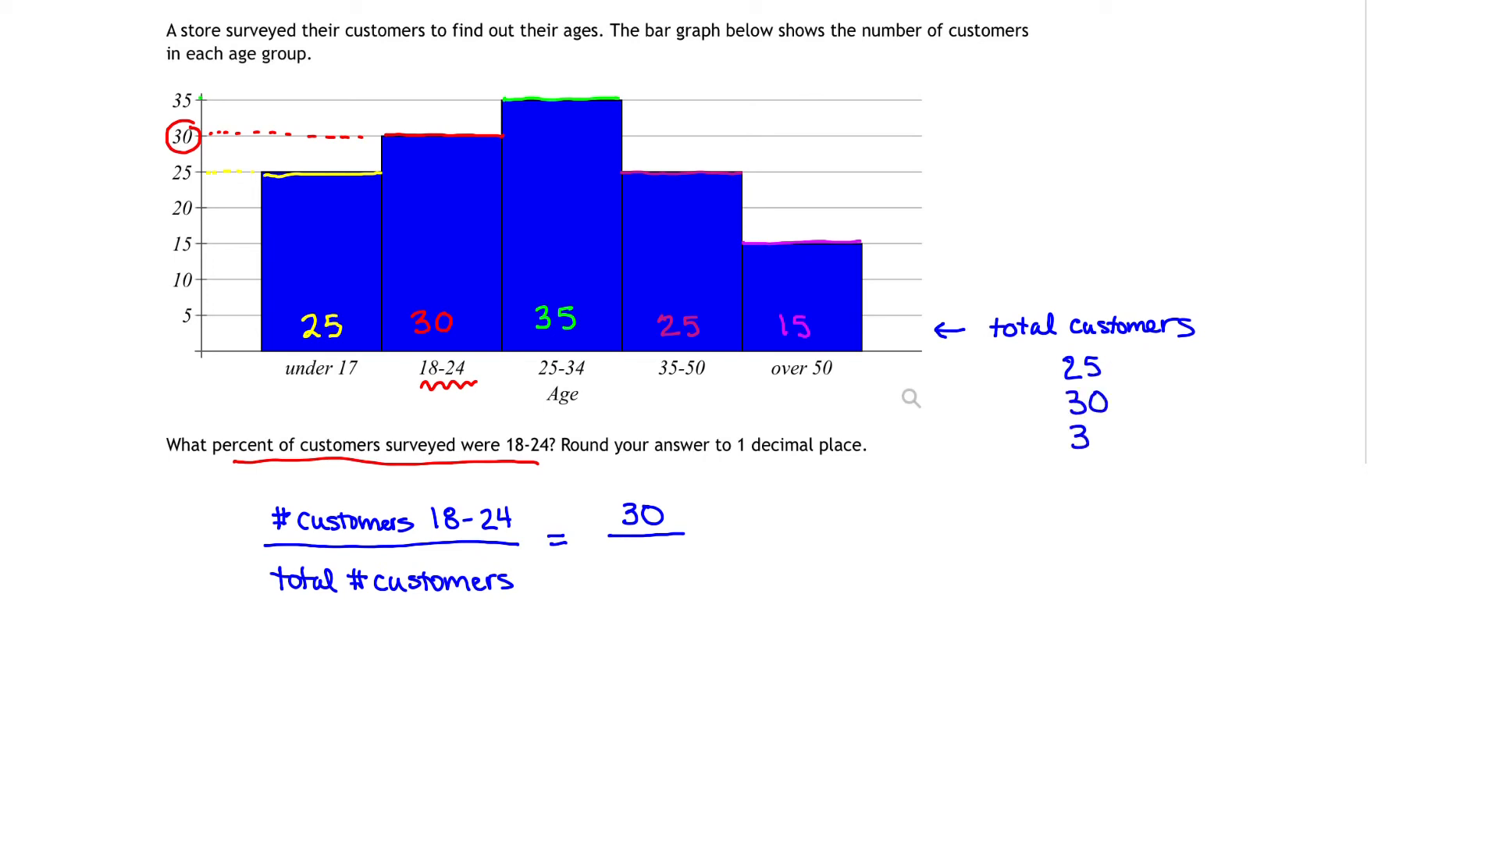
text(35)
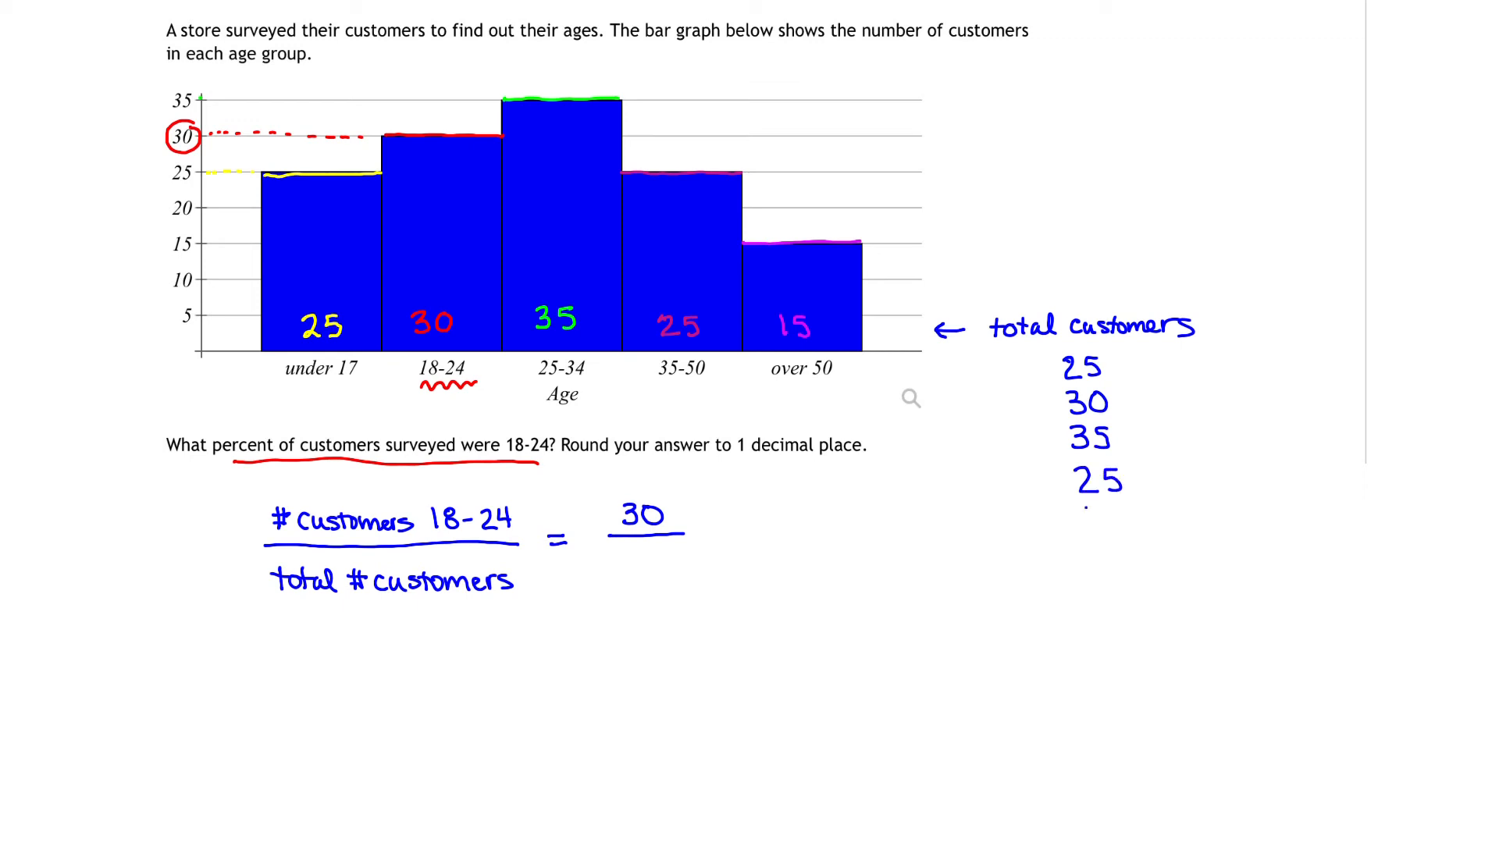
text(+ 15)
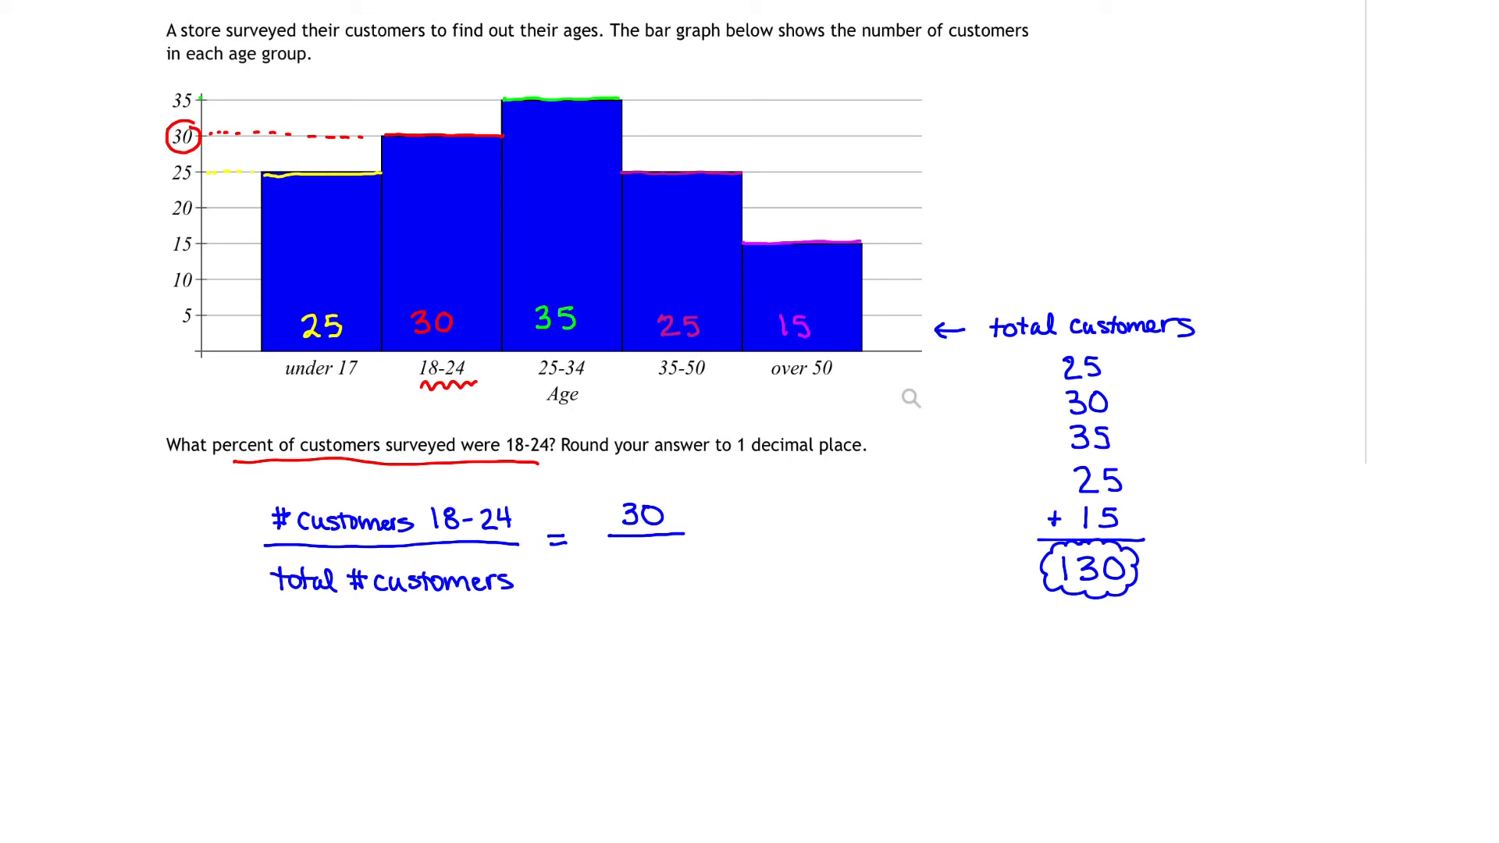
text(130)
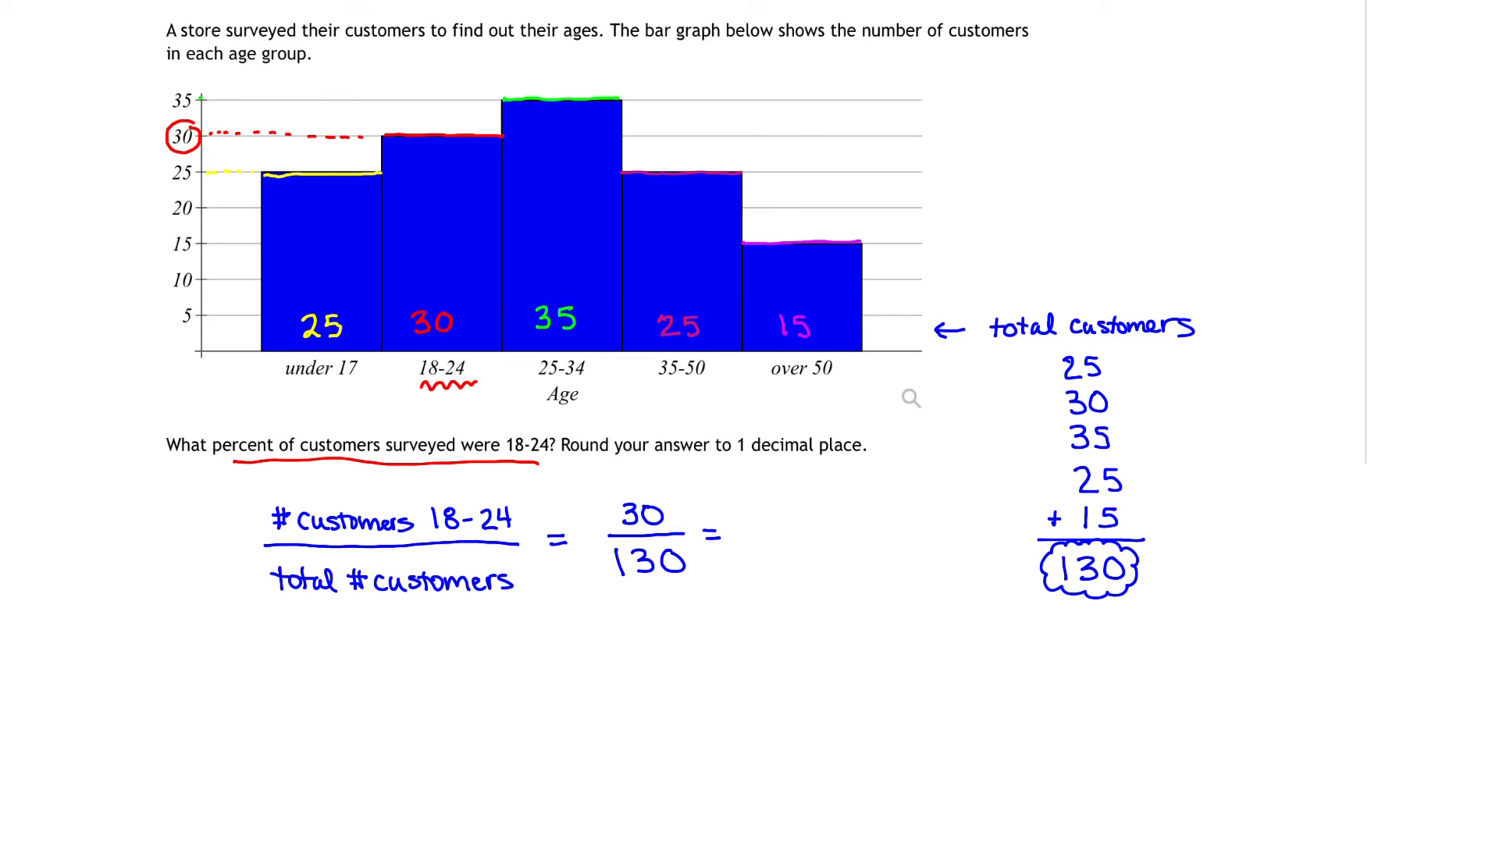
- Write 30/130 ≈ 0.230769231
text(0.2)
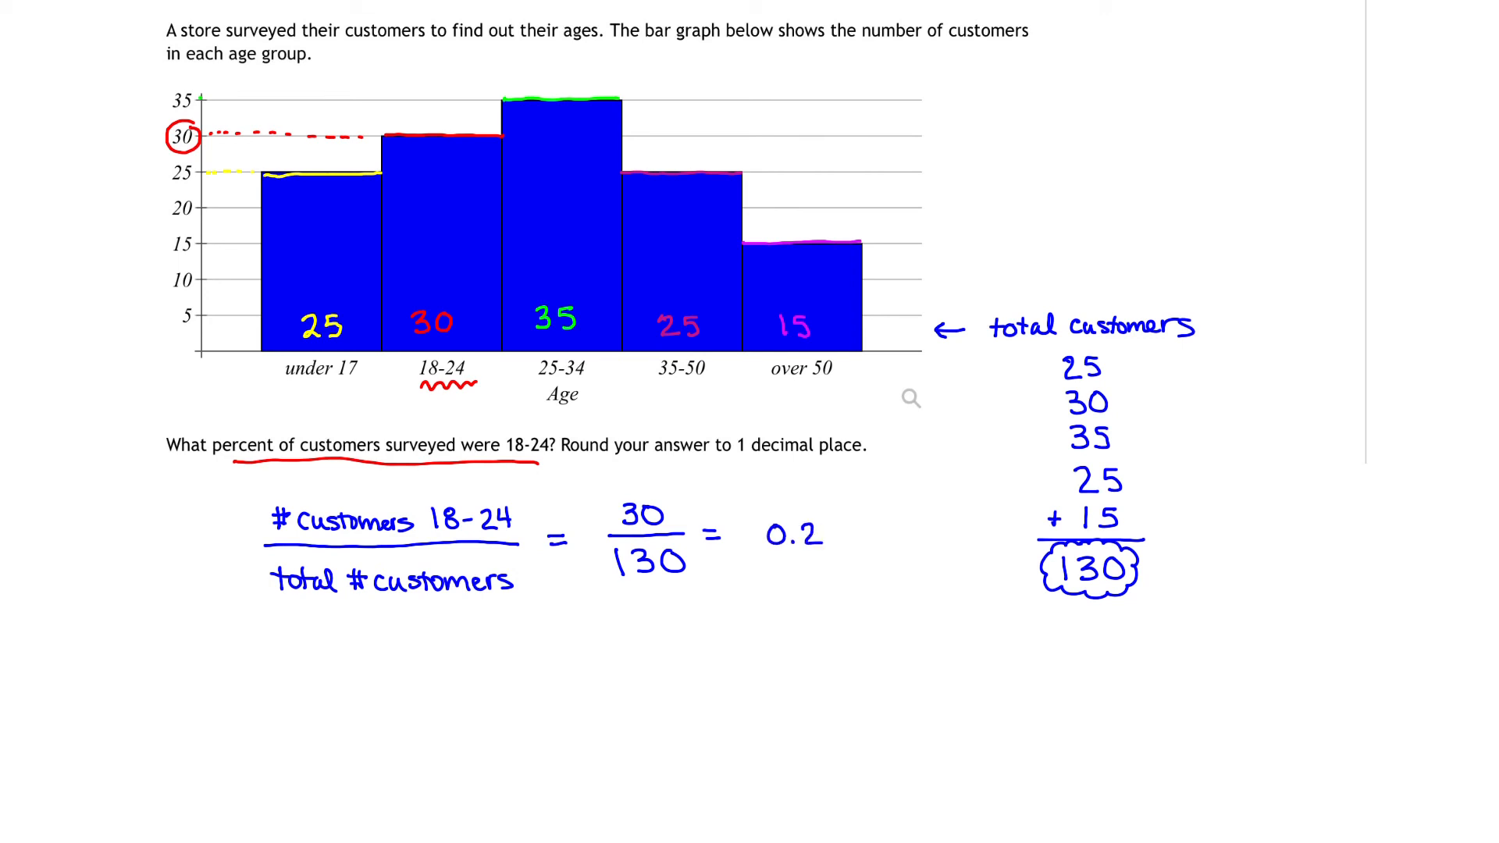
text(30)
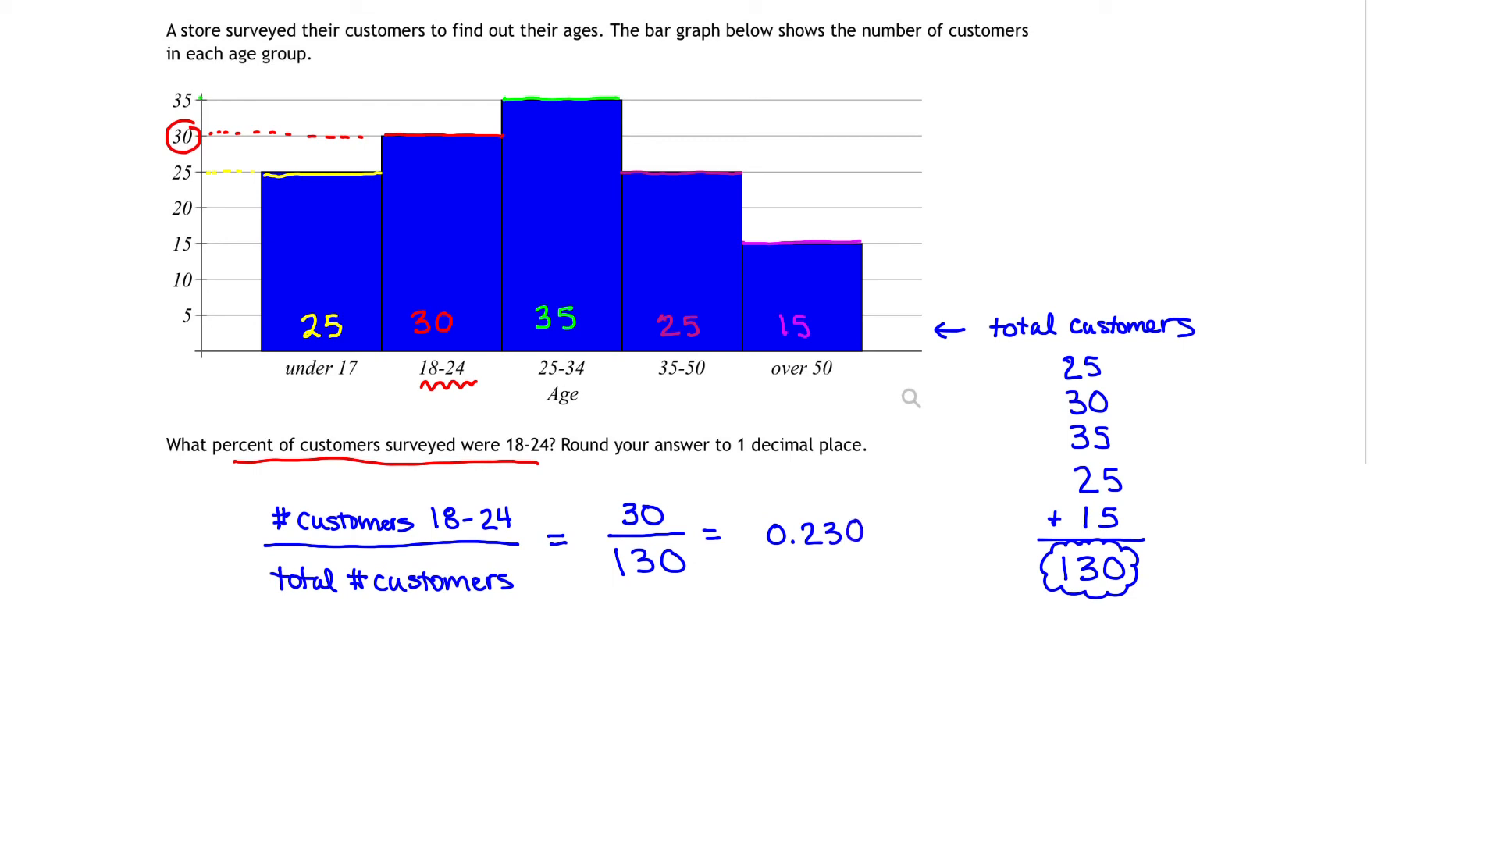
text(769)
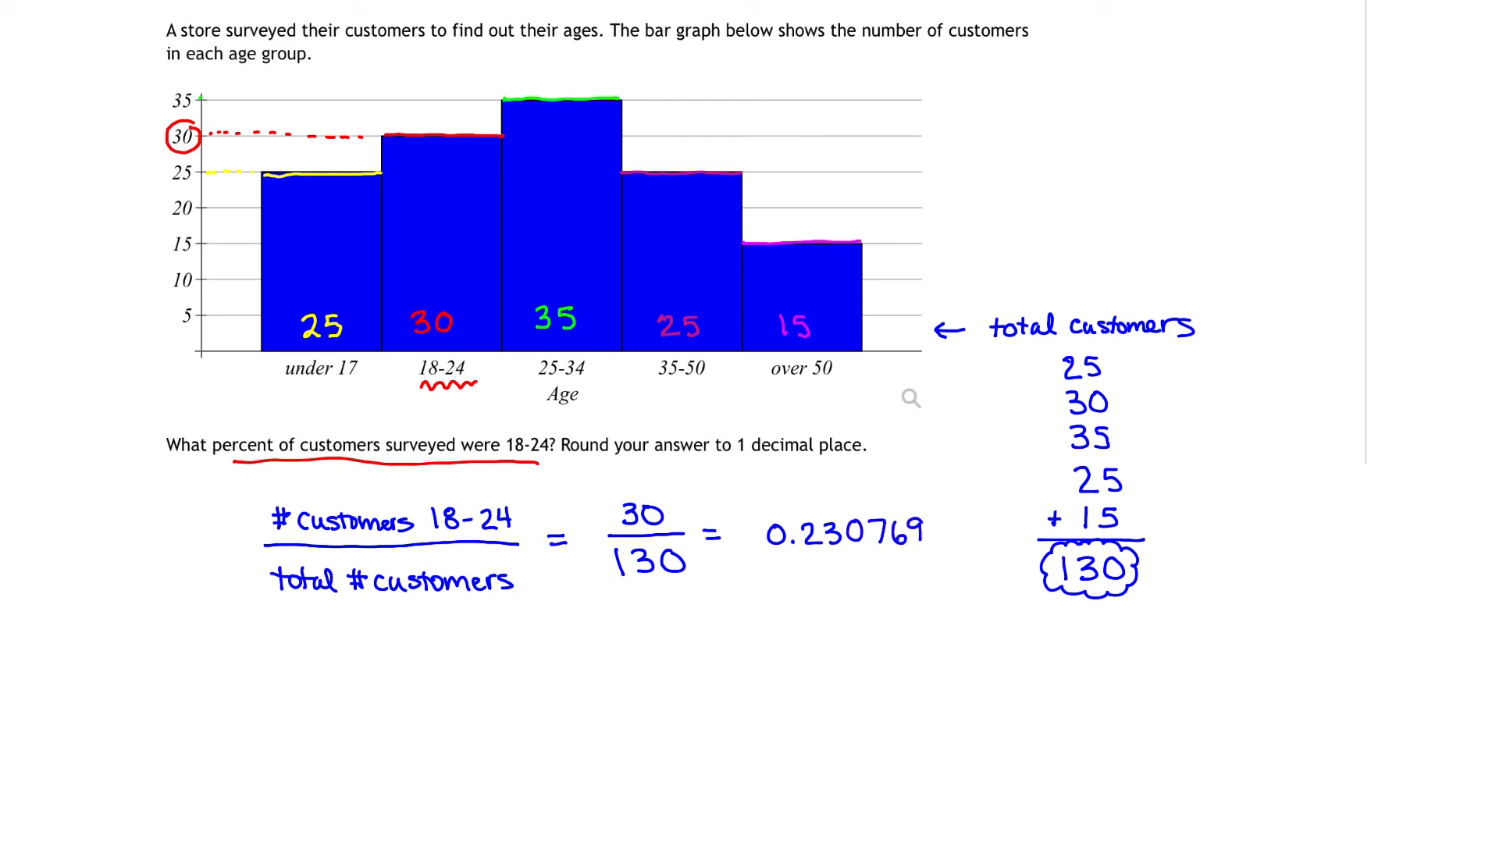
text(2)
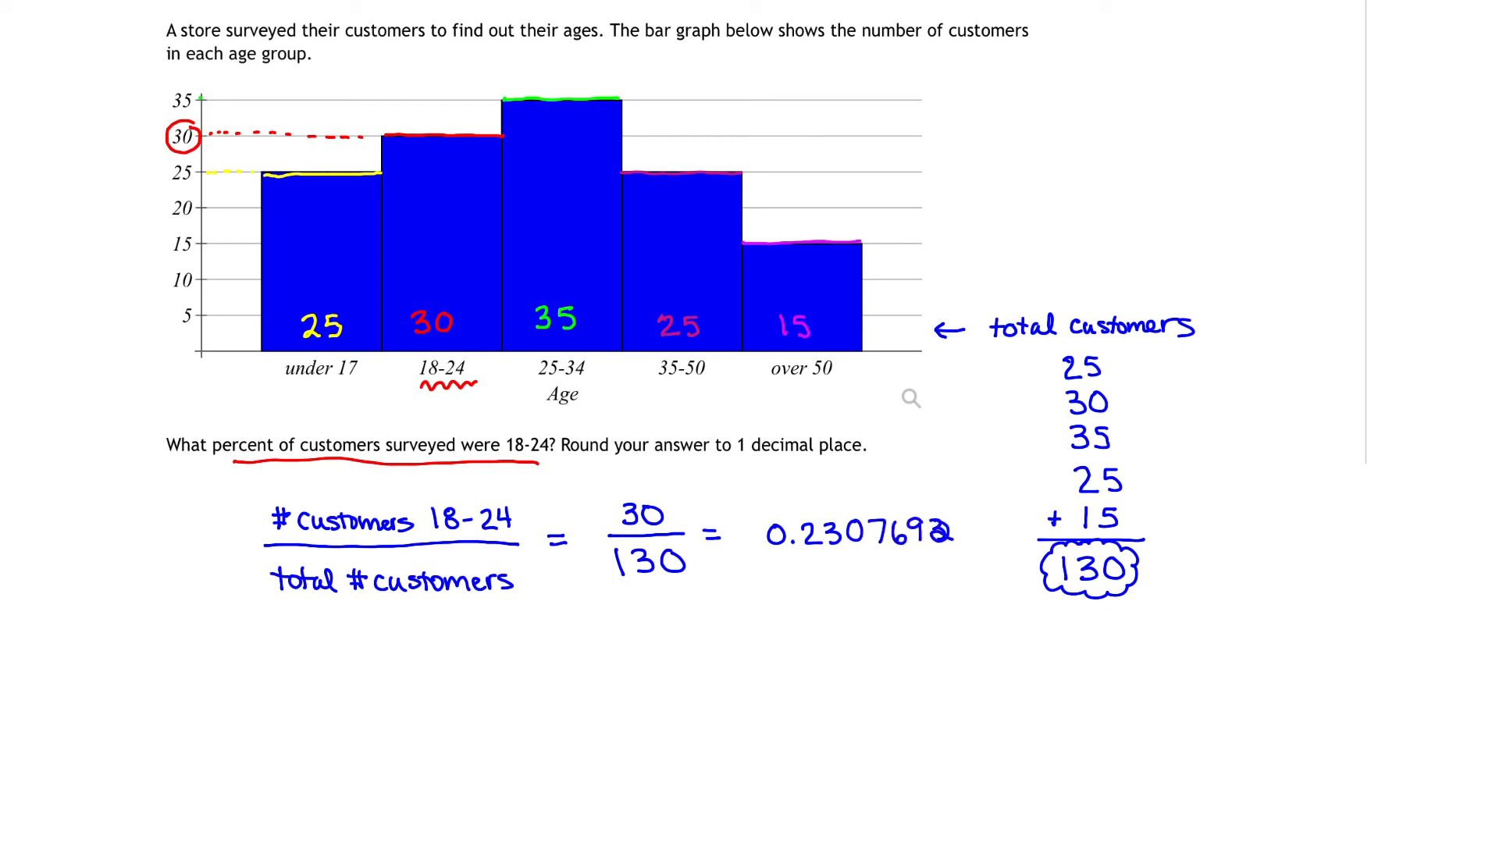
text(31)
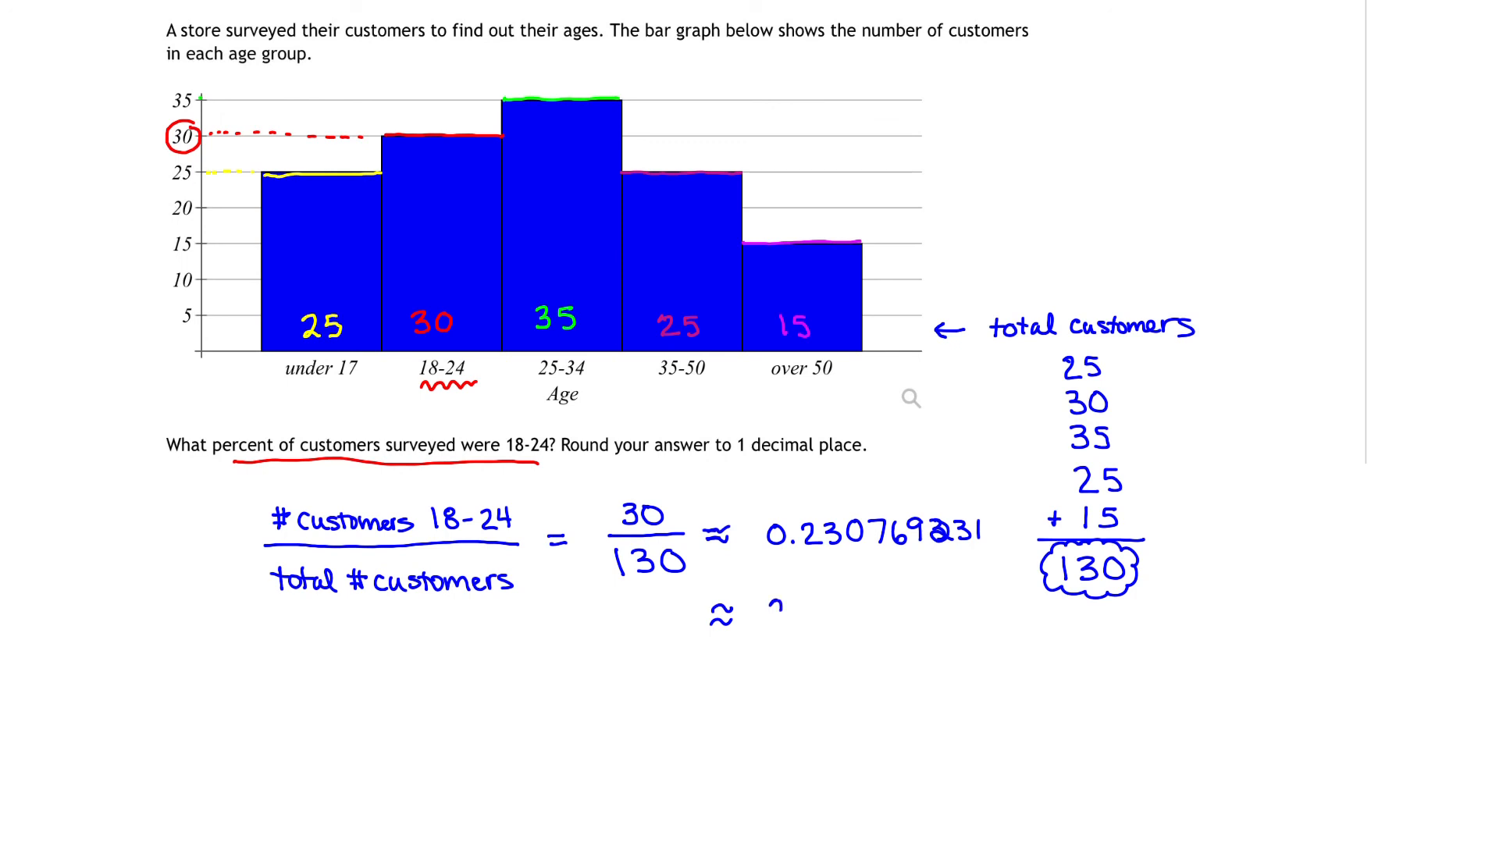
- Convert to ≈ 23.0769231%, underline 'answer', and round the result to 23.1%
text(23)
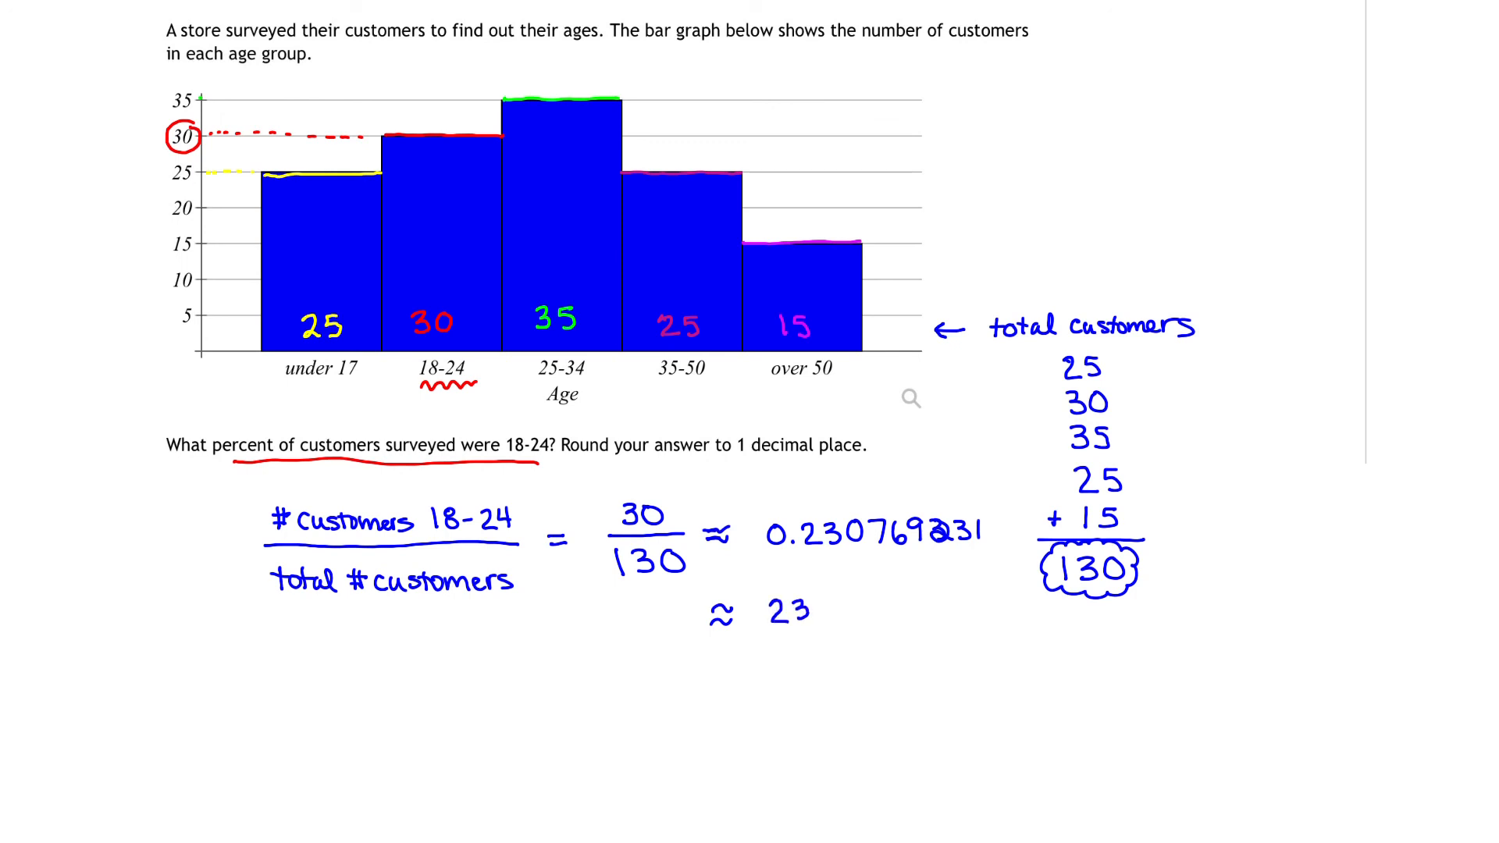
text(.07)
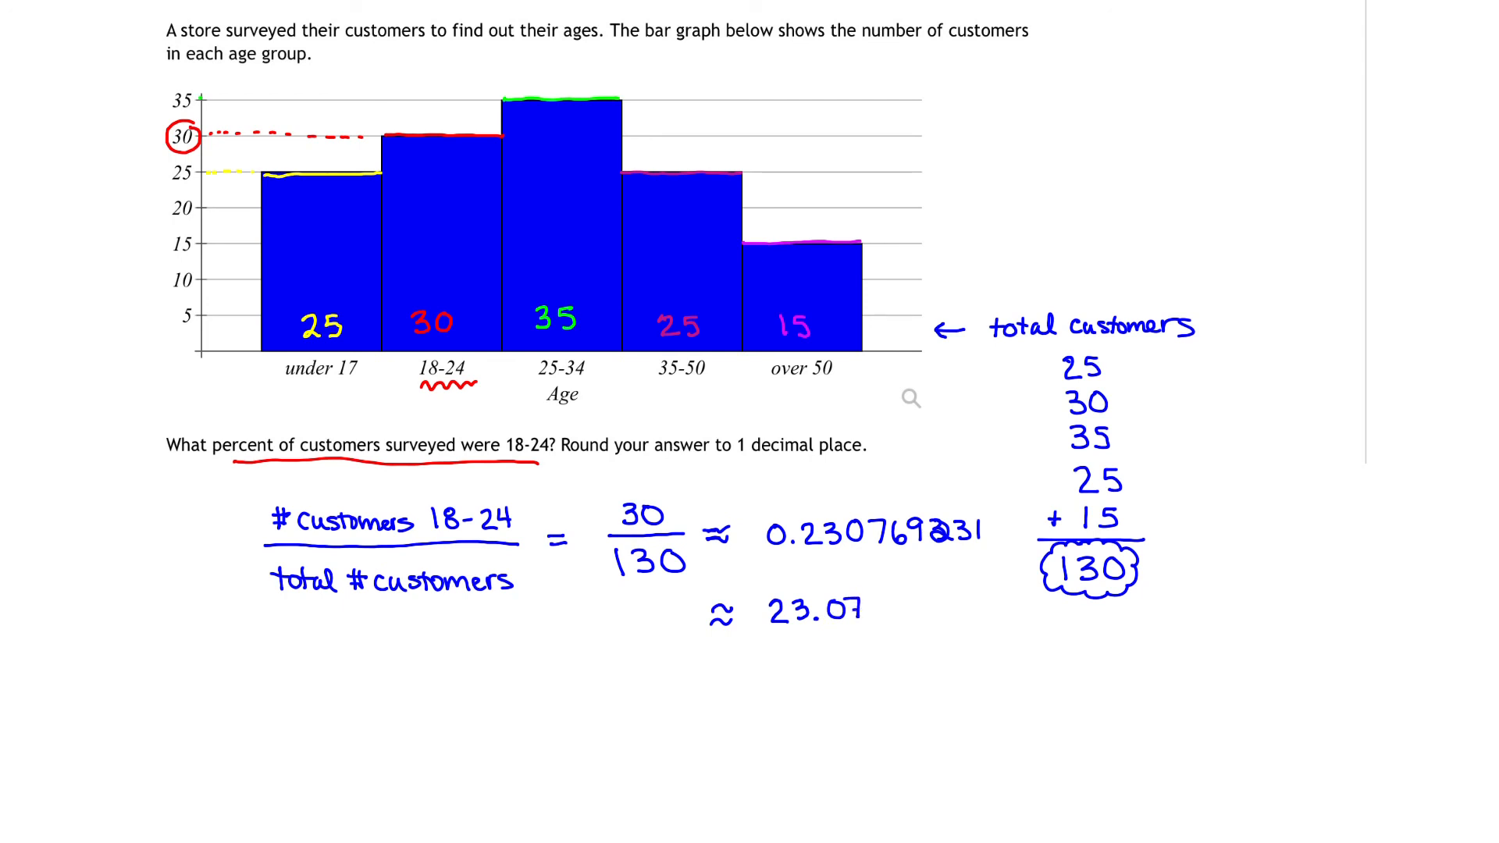
text(69)
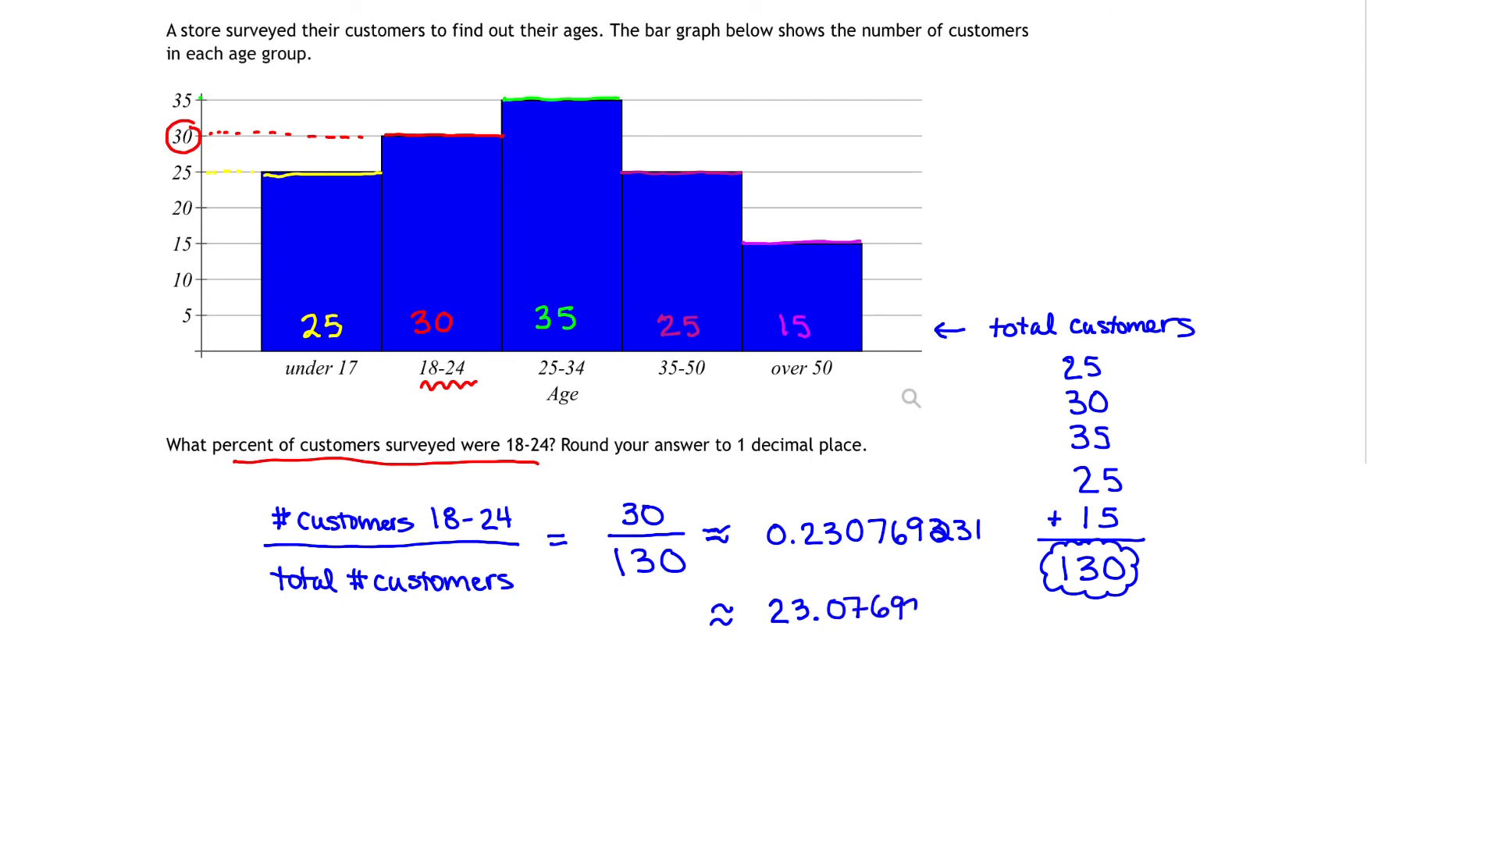
text(231 %)
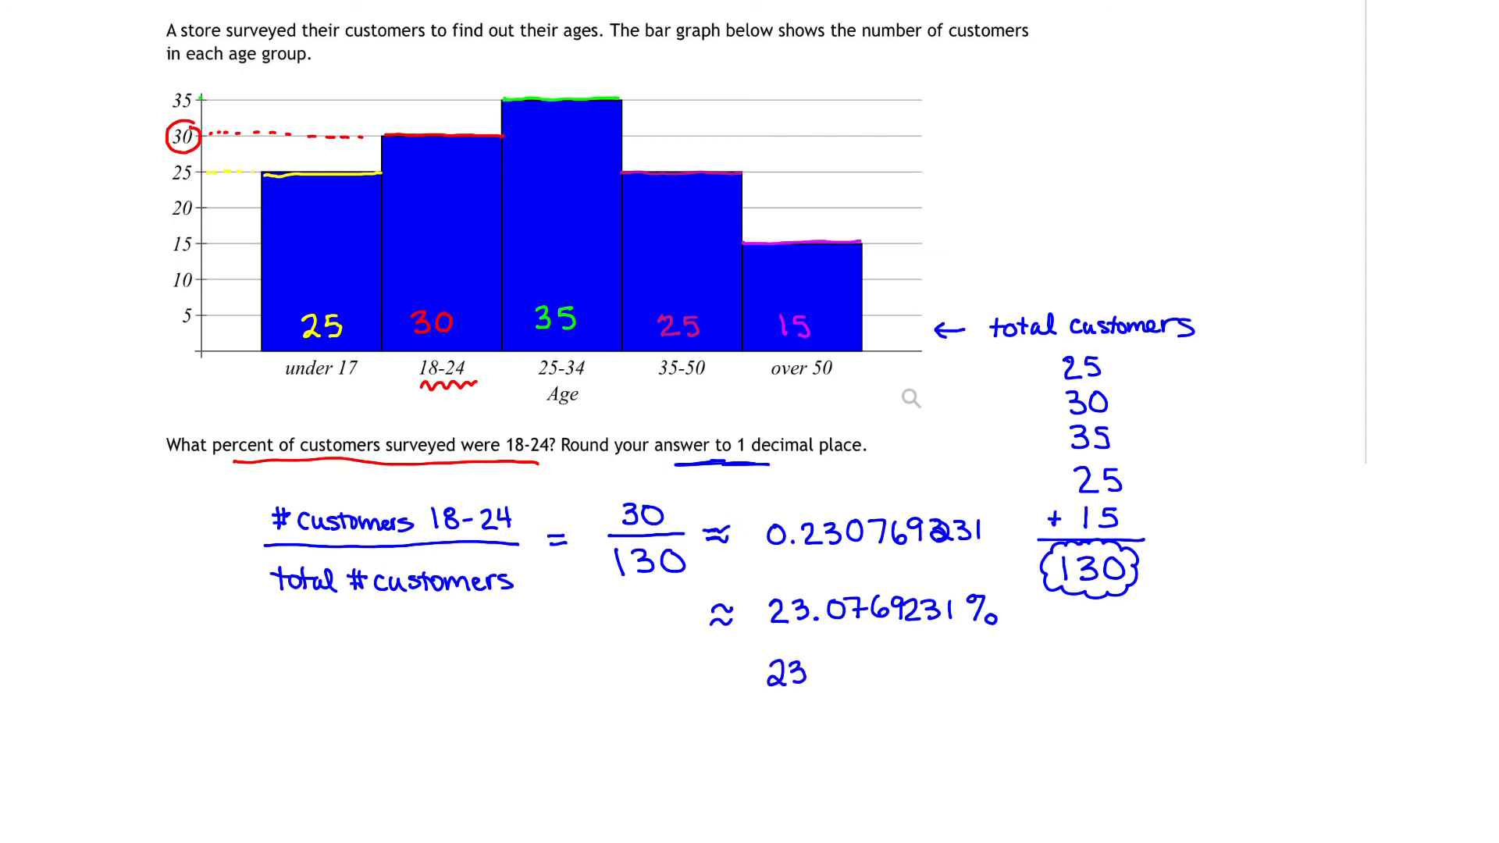
text(.1%)
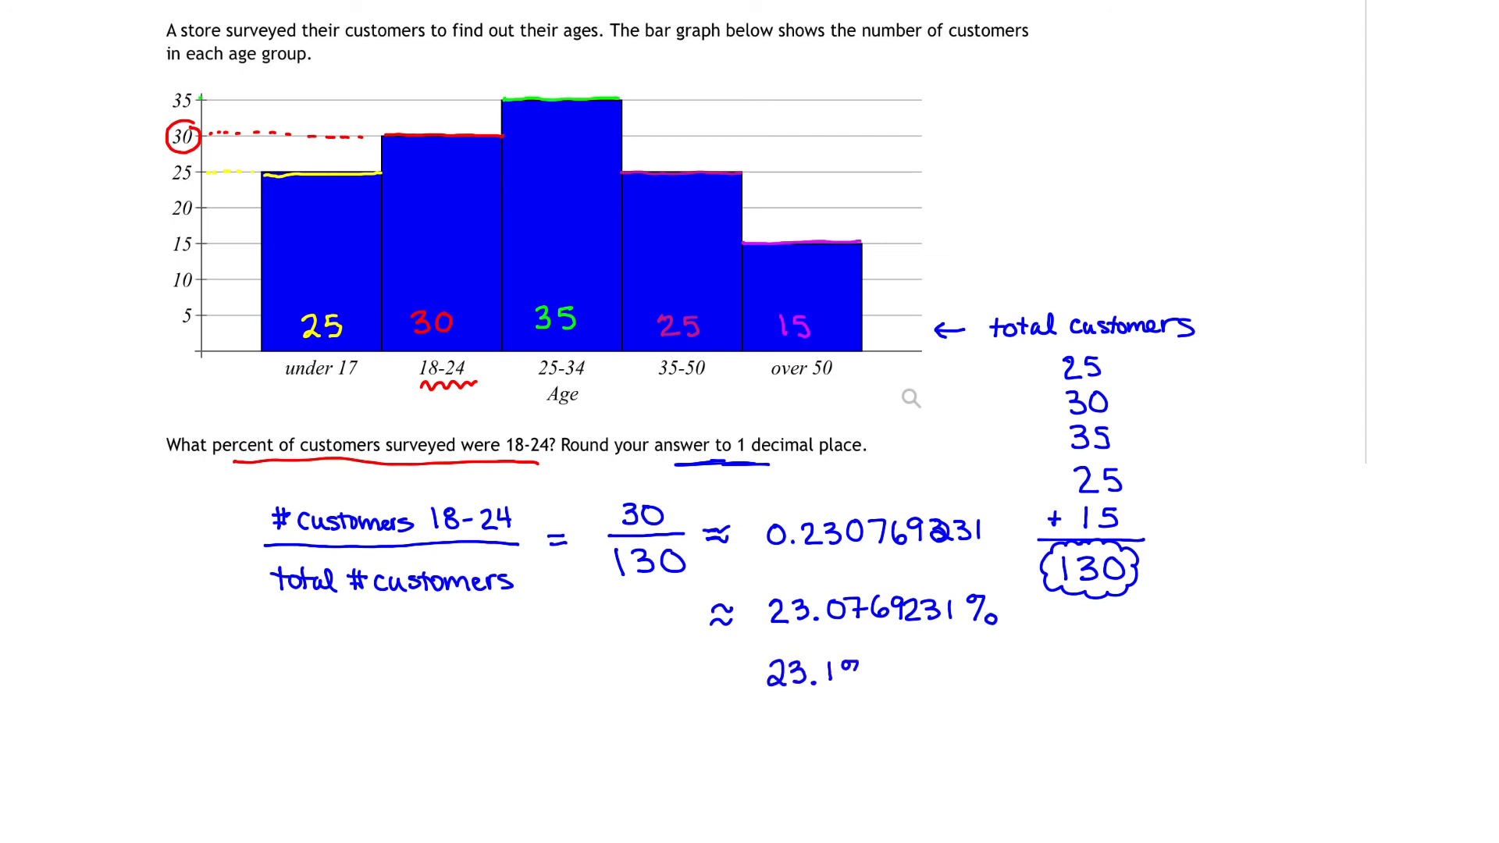